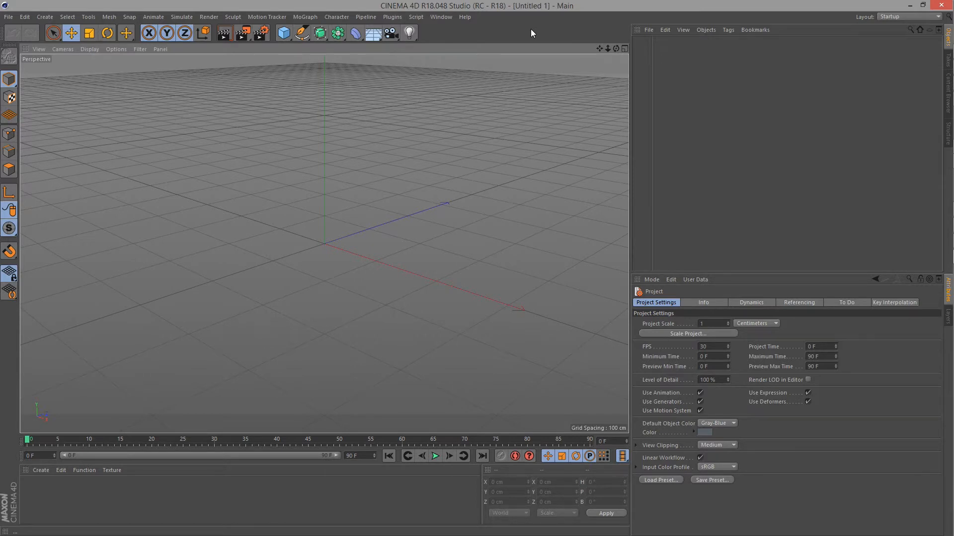
{"action": "mouse_move", "coordinate": [570, 85]}
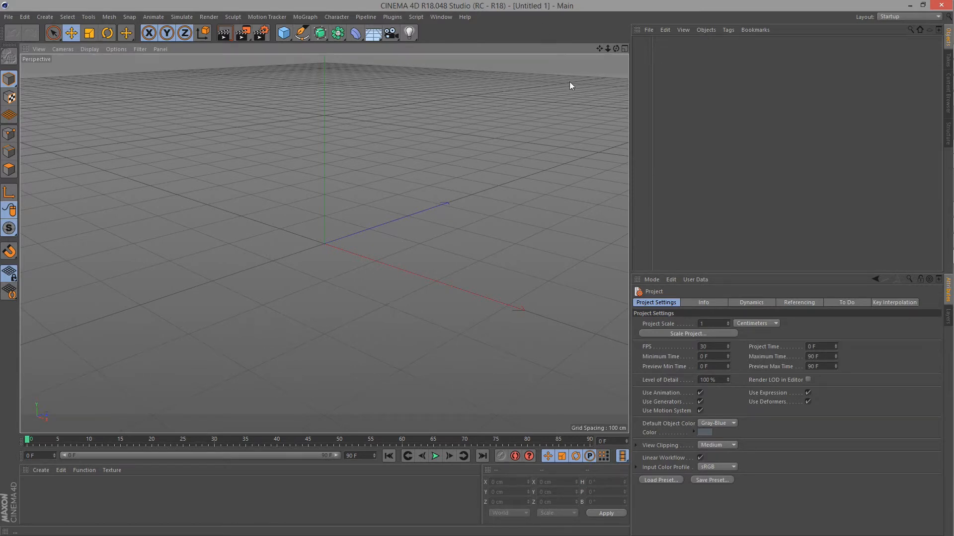
{"action": "mouse_move", "coordinate": [554, 137]}
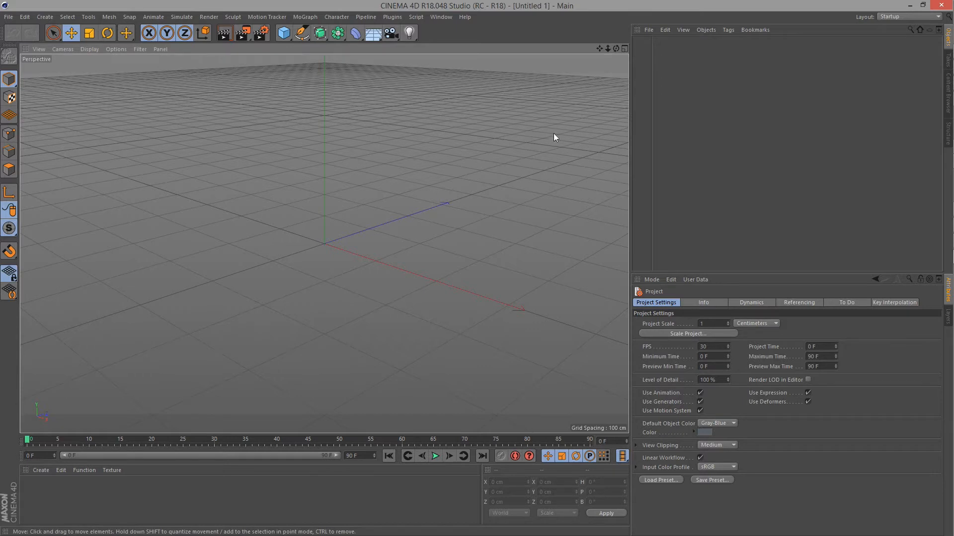
{"action": "mouse_move", "coordinate": [236, 261]}
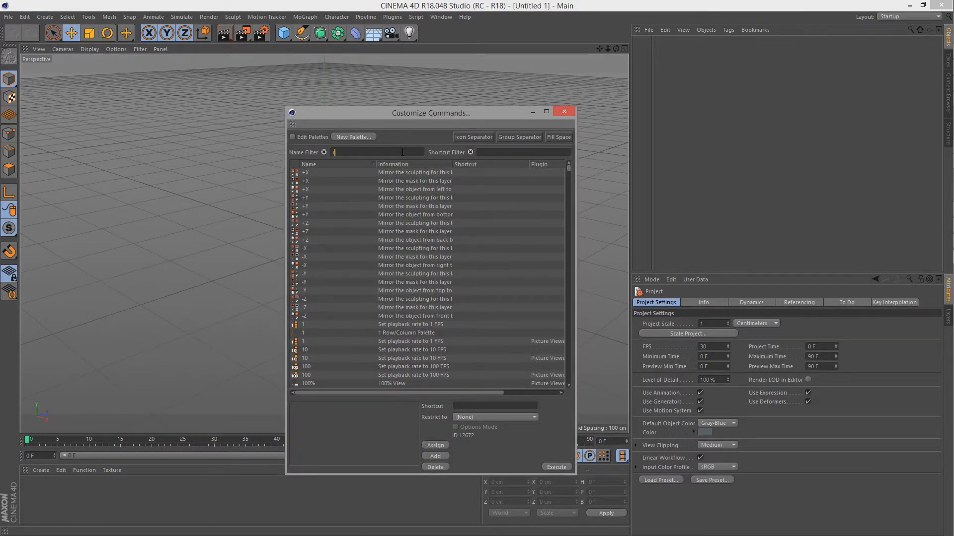
Step: Look up the Customize Commands entry and its Shift+F12 shortcut in the command list
{"action": "type", "text": "custom"}
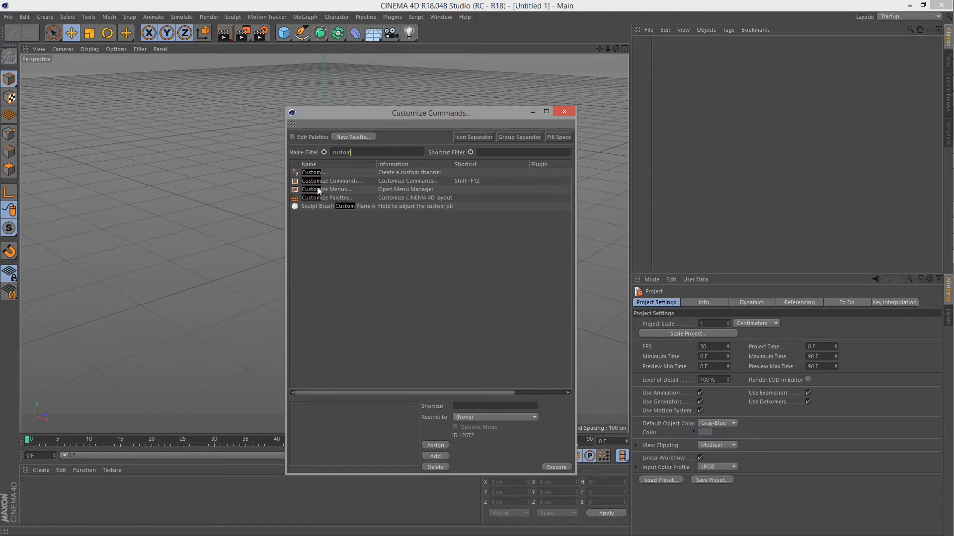
{"action": "left_click", "coordinate": [332, 181]}
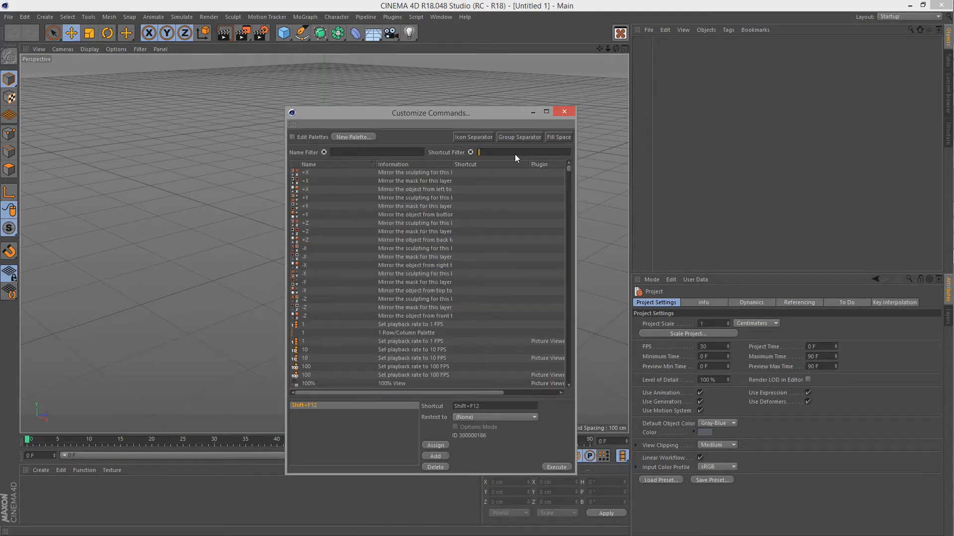
{"action": "type", "text": "Shift+F12"}
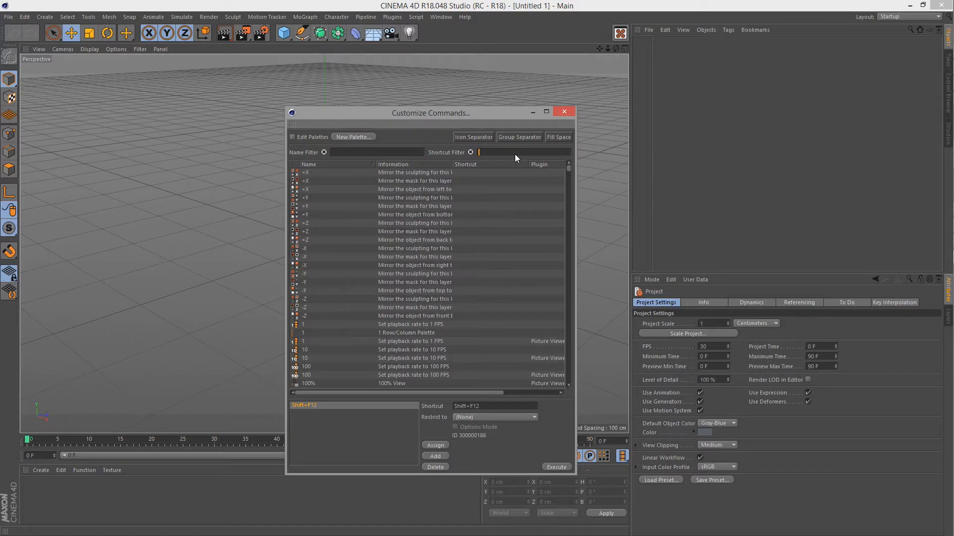
Step: Filter commands by the G and N~M shortcuts, clearing the shortcut filter between searches
{"action": "type", "text": "G"}
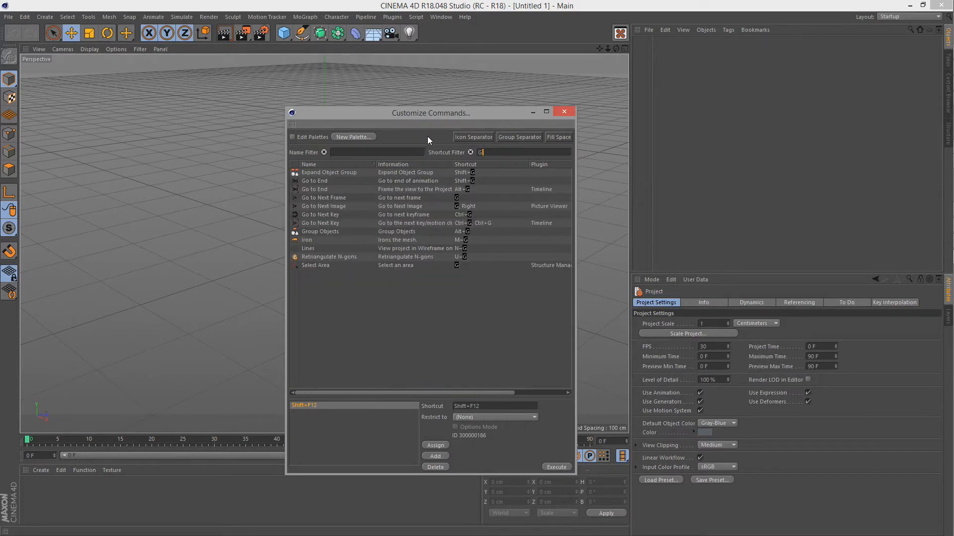
{"action": "mouse_move", "coordinate": [476, 162]}
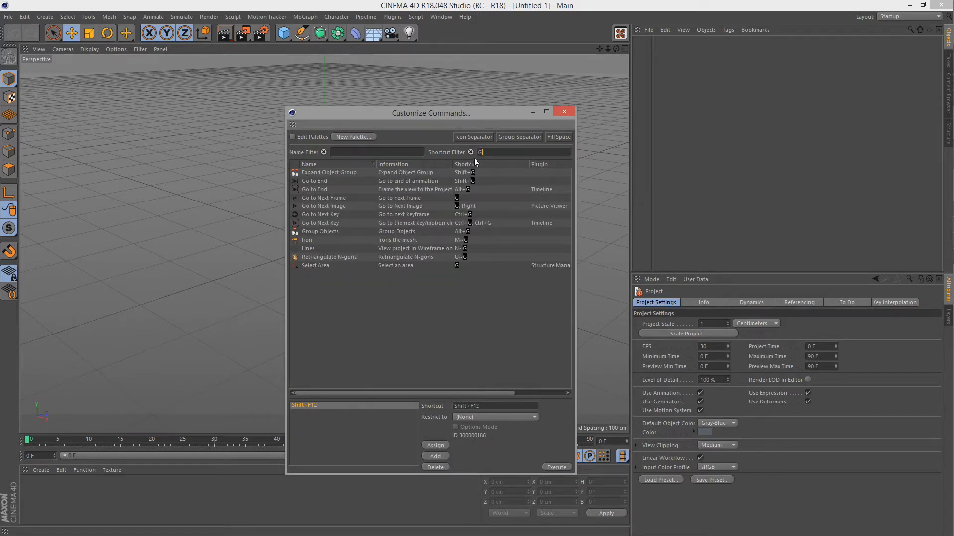
{"action": "left_click", "coordinate": [469, 153]}
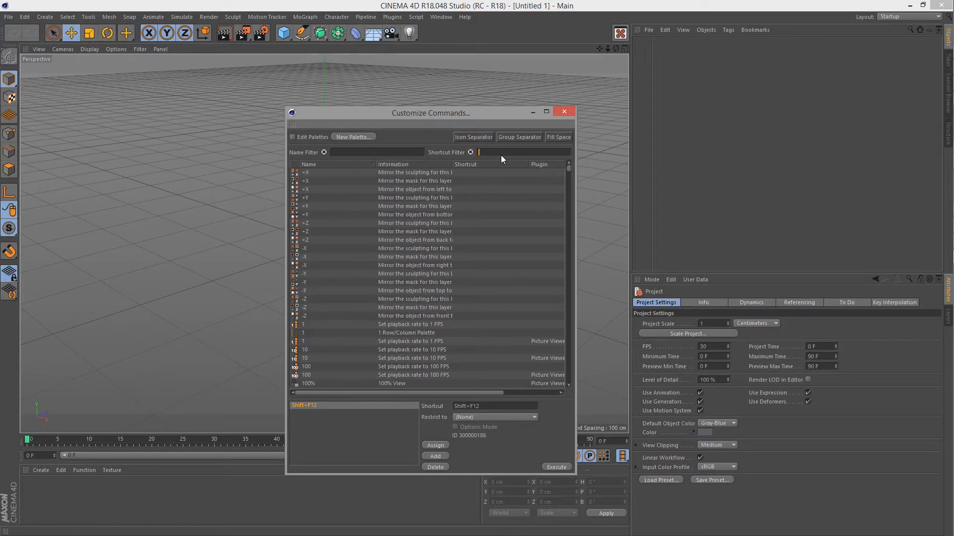
{"action": "type", "text": "N~M"}
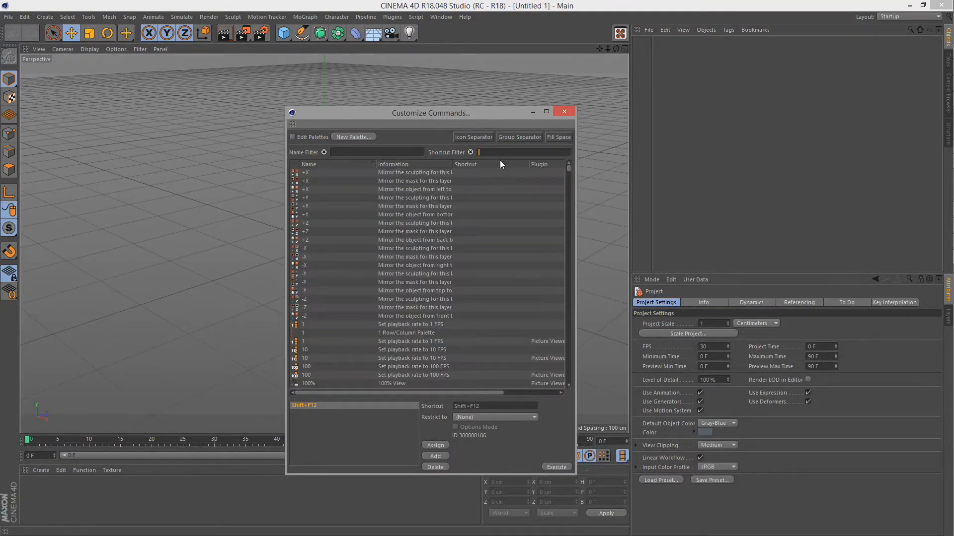
{"action": "mouse_move", "coordinate": [356, 148]}
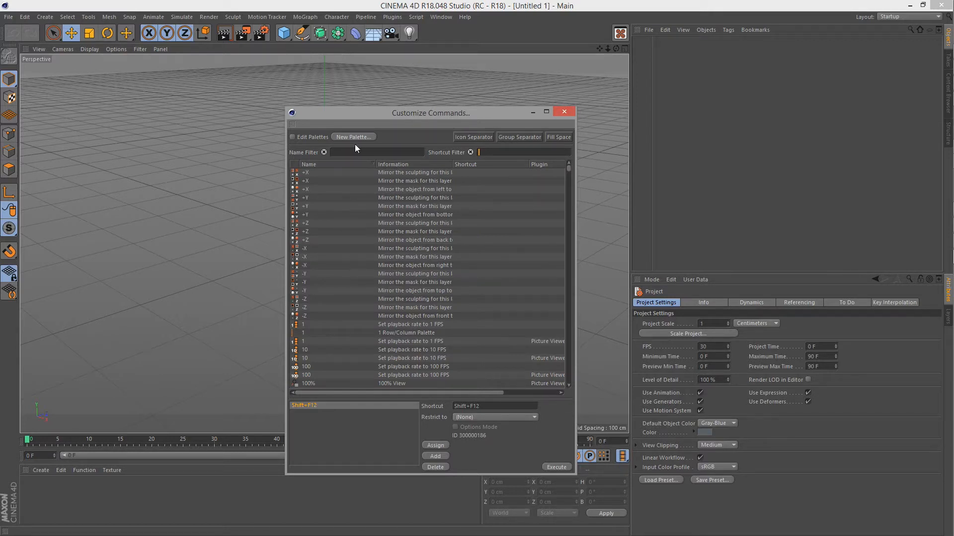
Step: Narrow the name filter to 'Save as Startup Layout' and close the command customizer
{"action": "type", "text": "save as"}
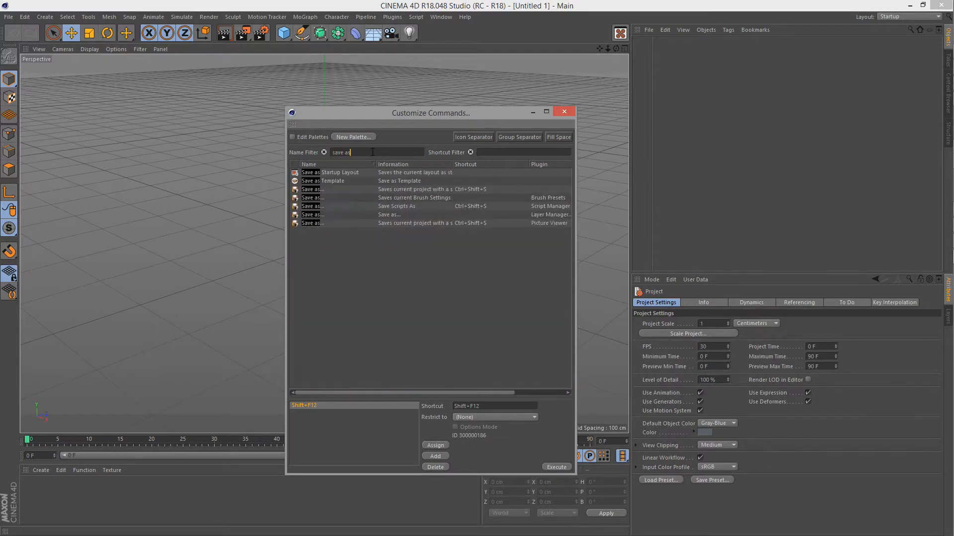
{"action": "type", "text": "sta"}
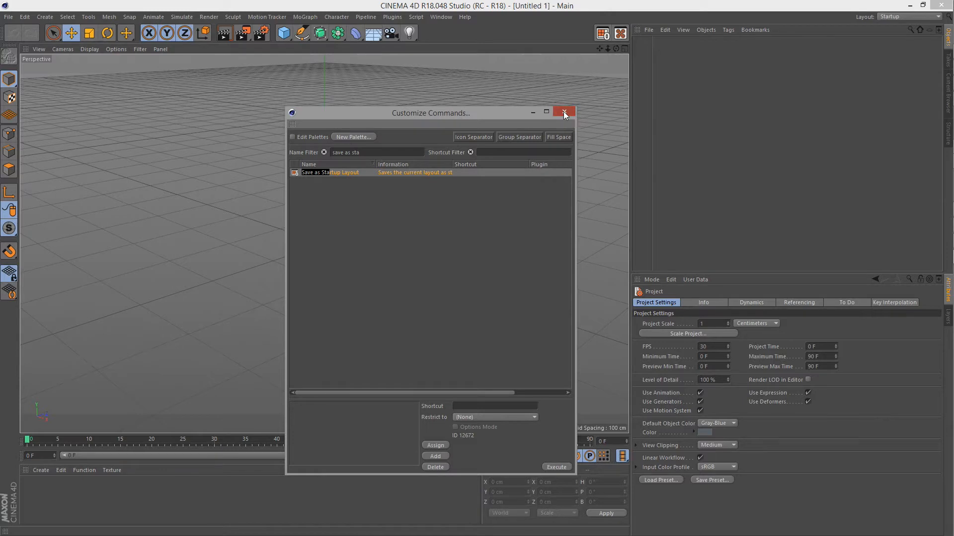
{"action": "left_click", "coordinate": [564, 112]}
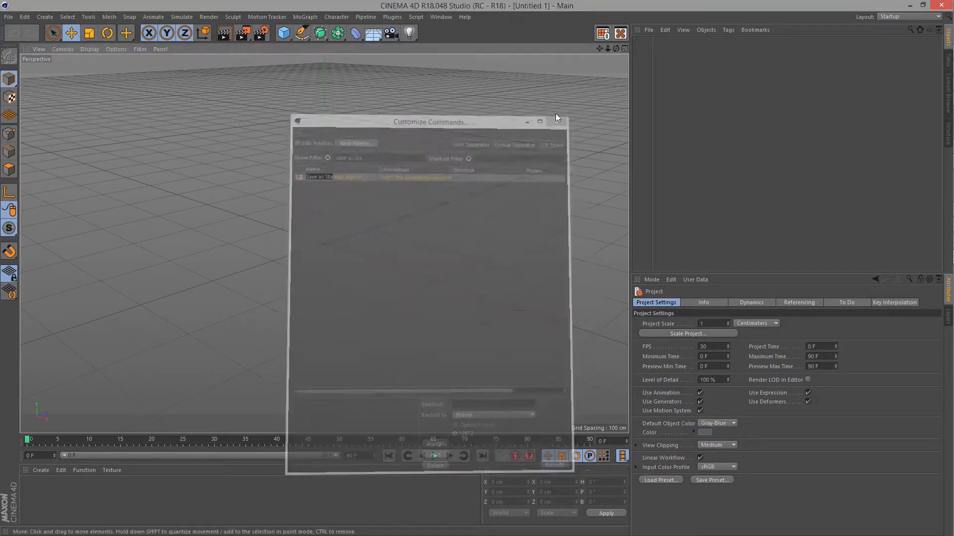
{"action": "left_click", "coordinate": [560, 121]}
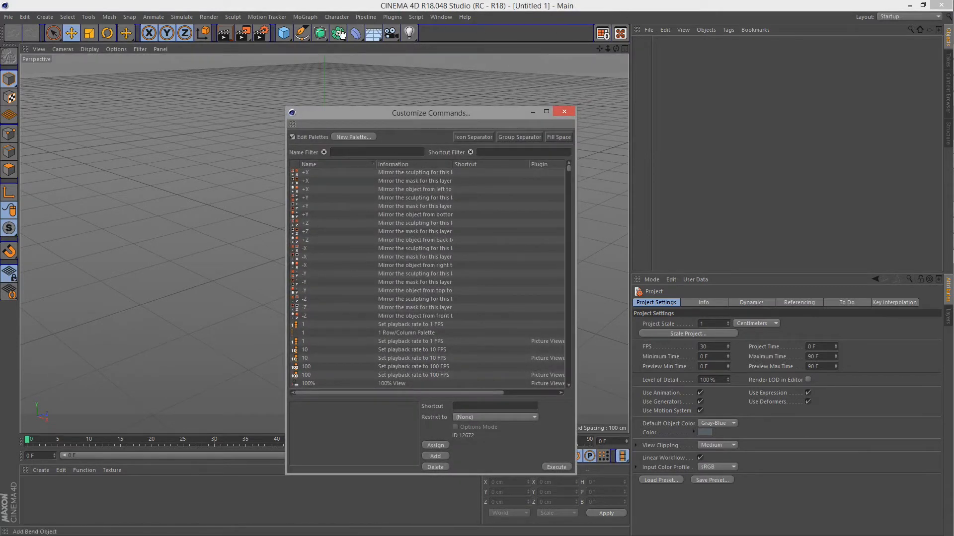
{"action": "mouse_move", "coordinate": [573, 53]}
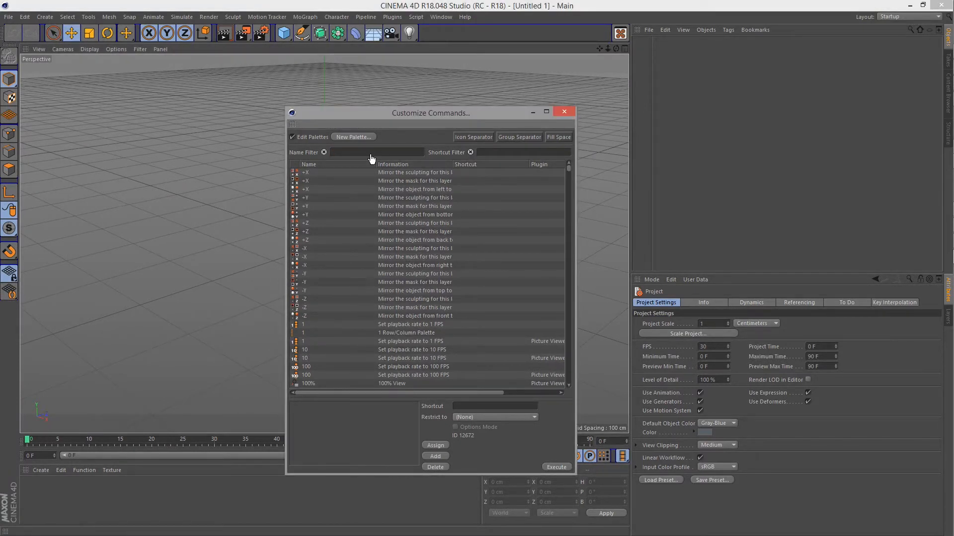
{"action": "type", "text": "sa"}
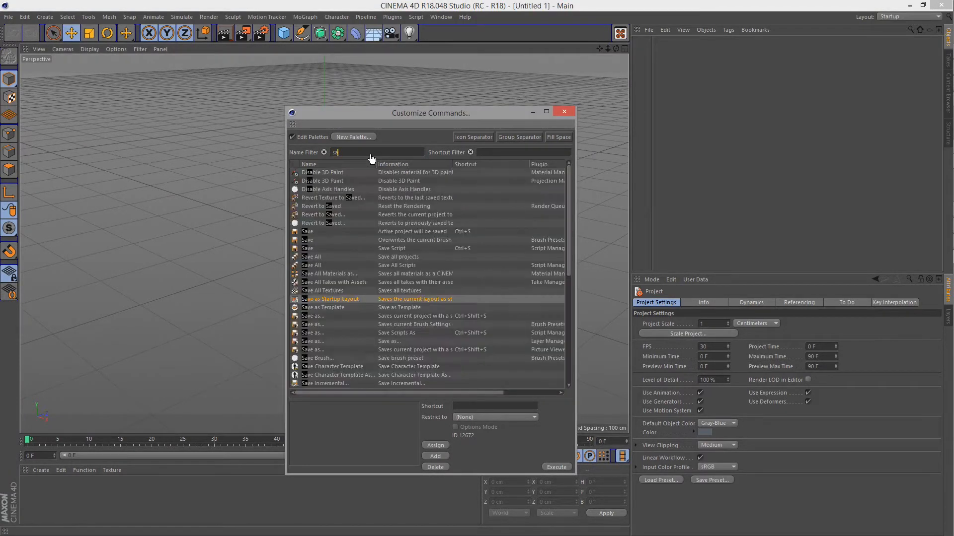
{"action": "type", "text": "save as"}
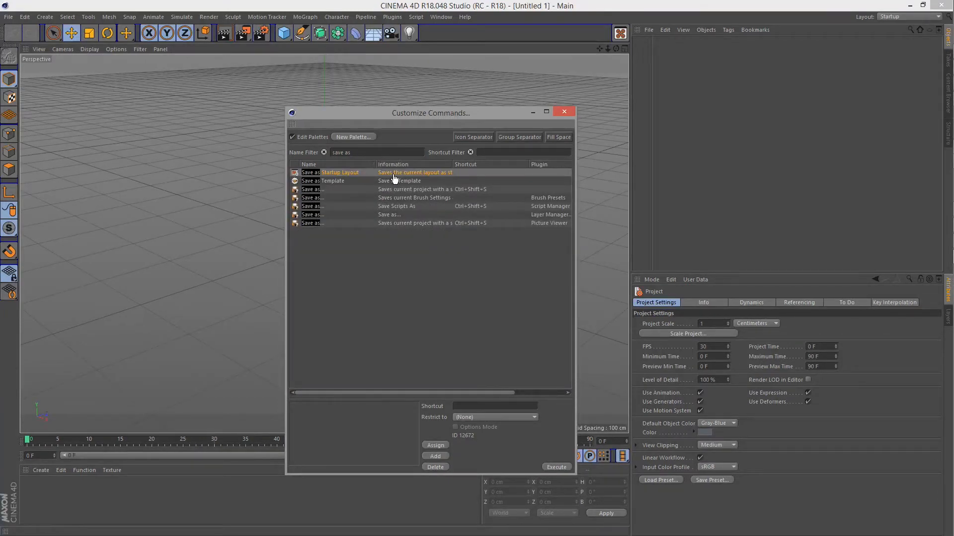
{"action": "mouse_move", "coordinate": [620, 33]}
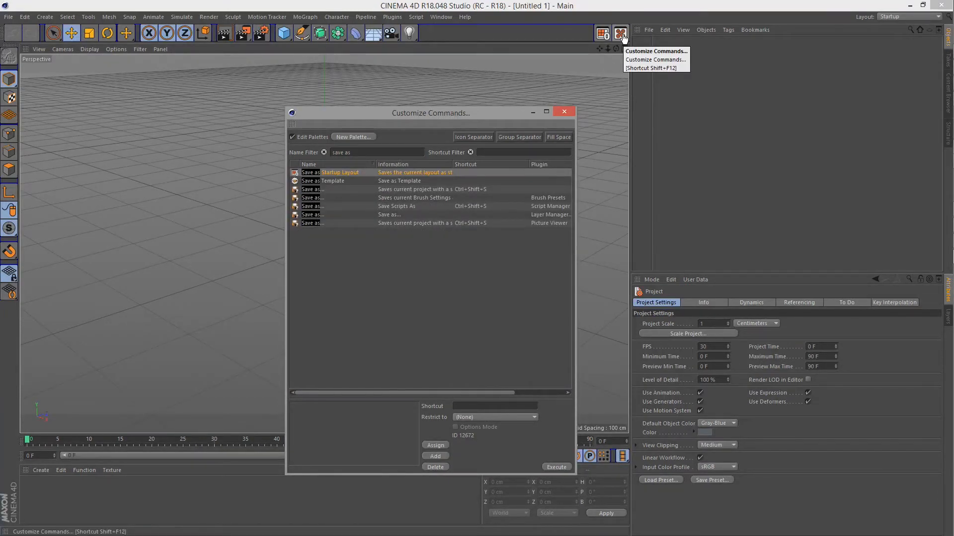
{"action": "mouse_move", "coordinate": [563, 115]}
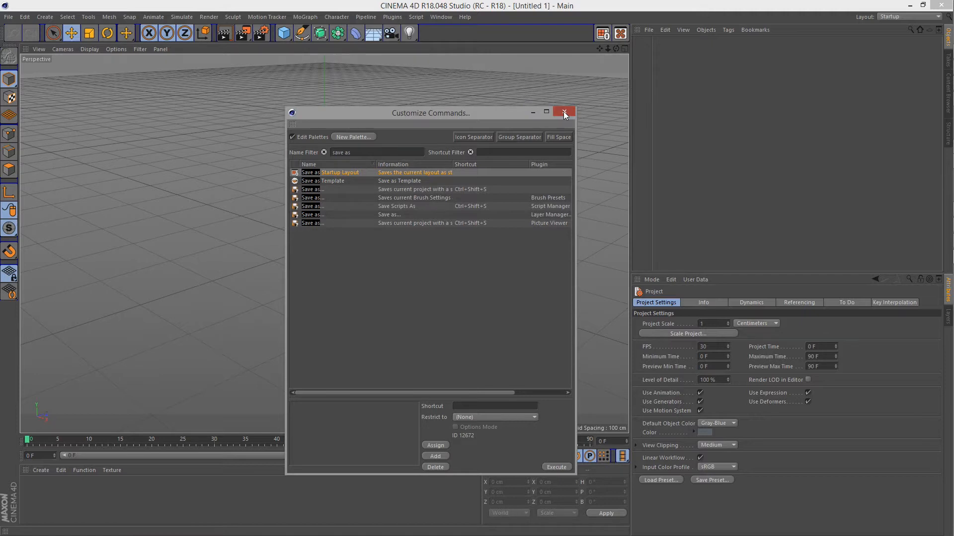
{"action": "left_click", "coordinate": [563, 112]}
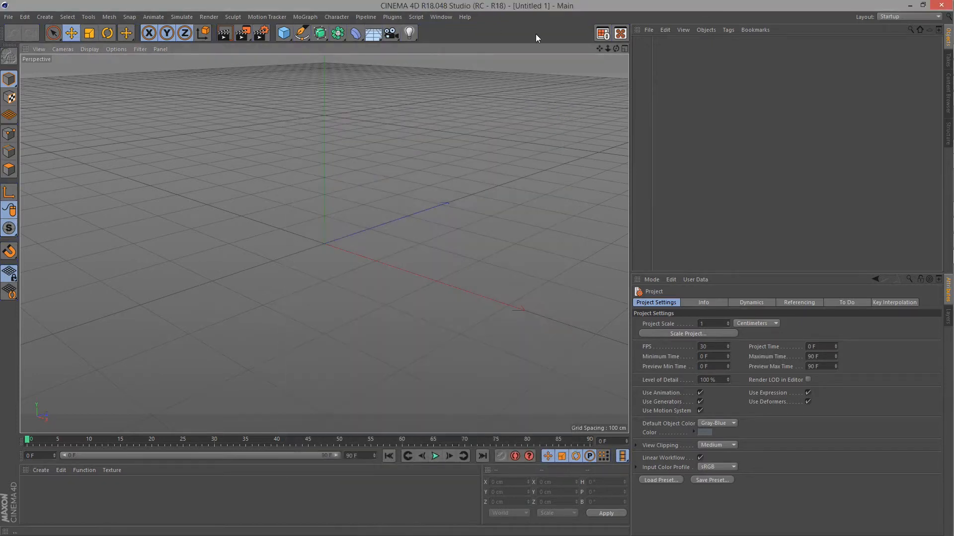
Step: Switch the top palette to a smaller icon size and bring up the side tool palette's options
{"action": "right_click", "coordinate": [354, 33]}
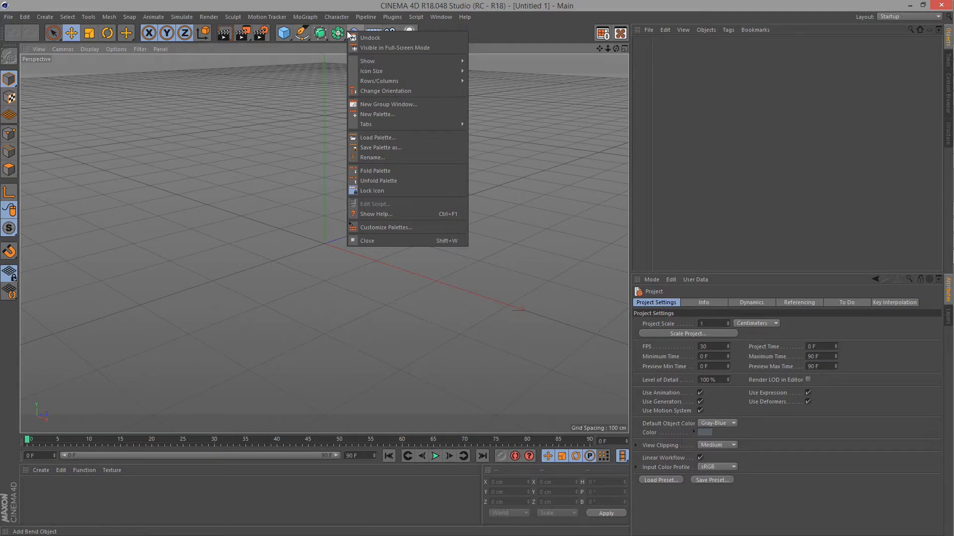
{"action": "left_click", "coordinate": [513, 83]}
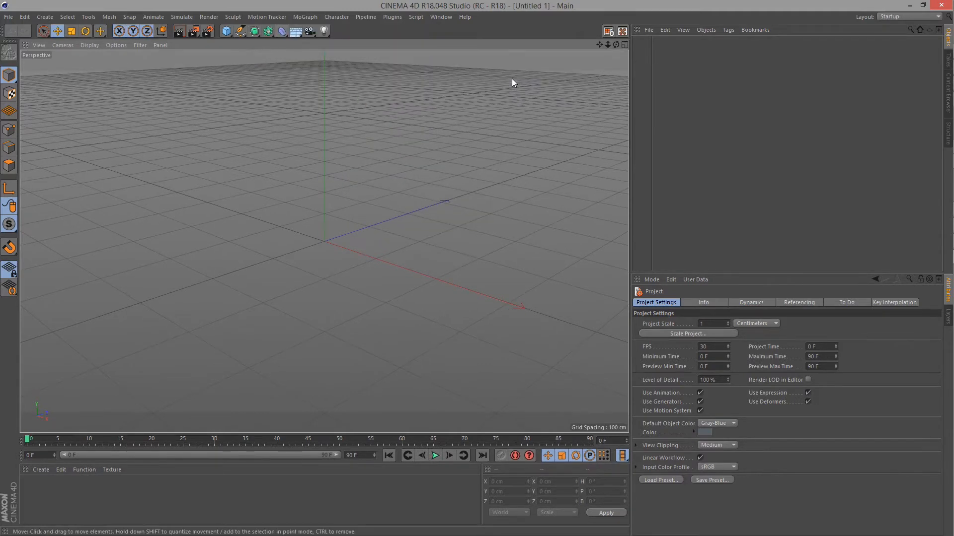
{"action": "right_click", "coordinate": [9, 111]}
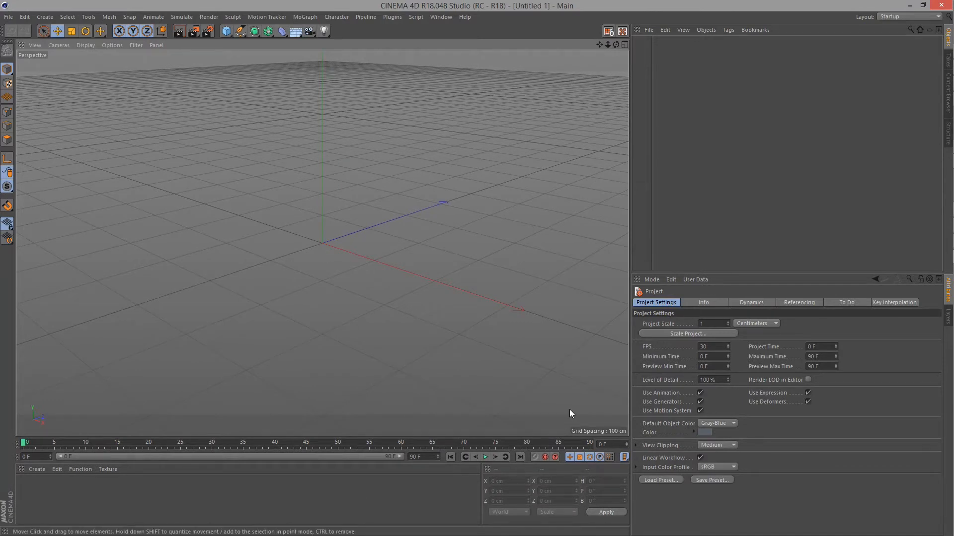
{"action": "mouse_move", "coordinate": [54, 112]}
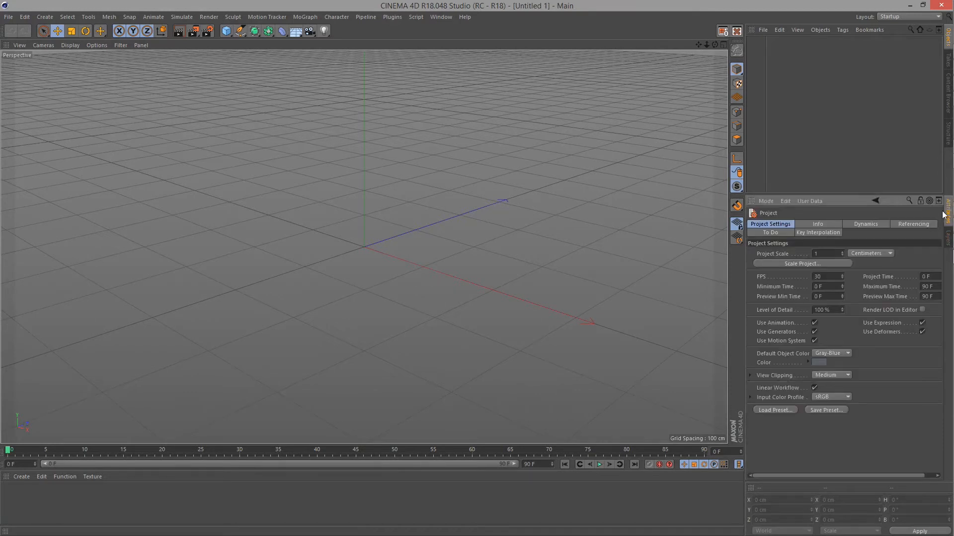
Step: Show Materials in the tabbed panel, move it ahead of Layers, then bring Attributes forward
{"action": "left_click", "coordinate": [938, 200]}
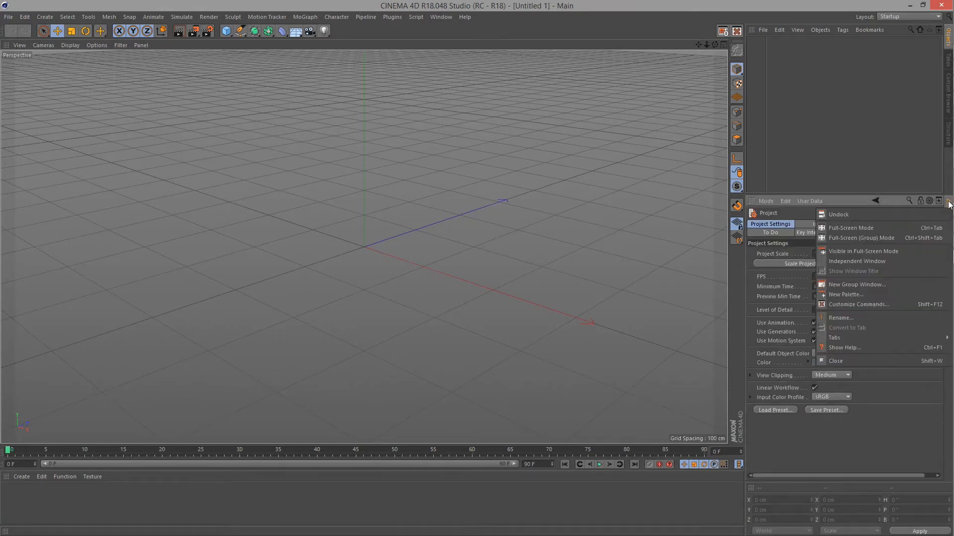
{"action": "mouse_move", "coordinate": [858, 261]}
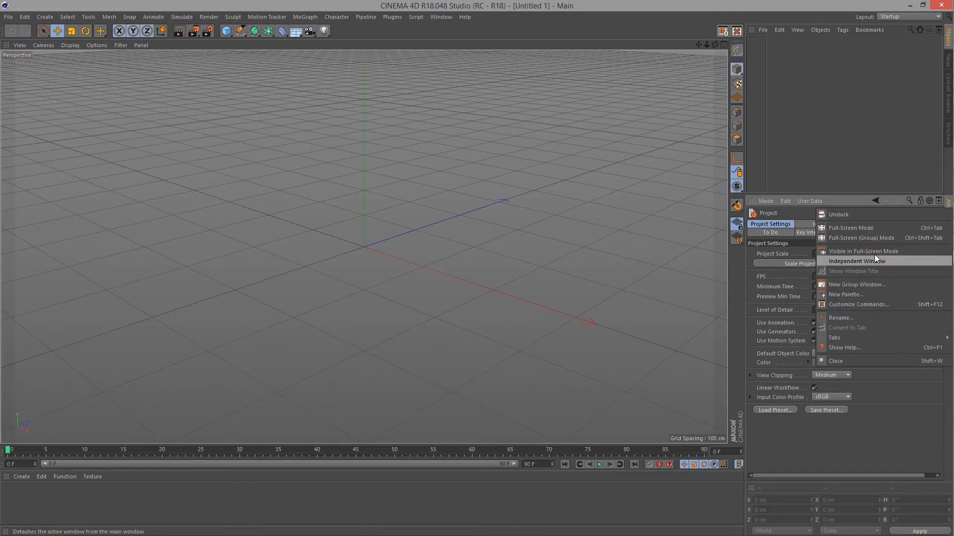
{"action": "mouse_move", "coordinate": [856, 284]}
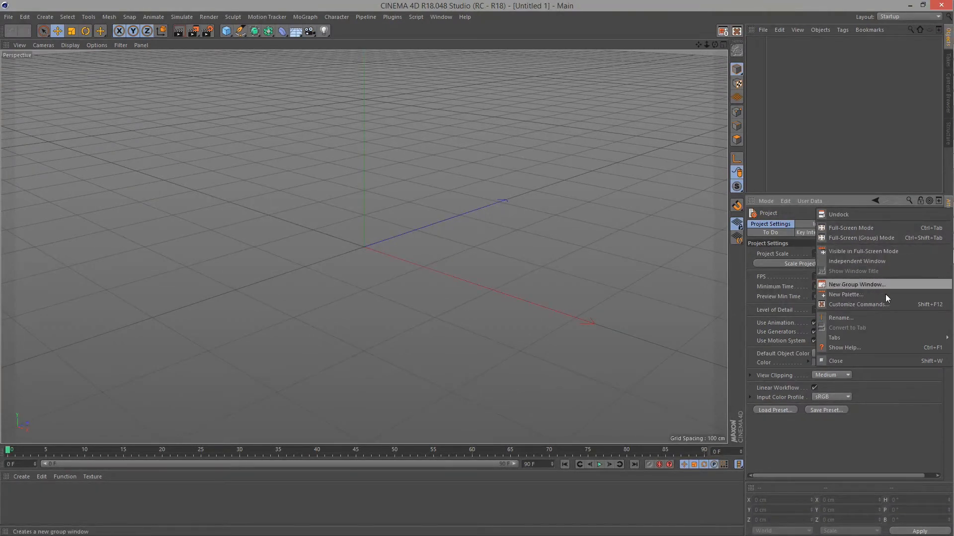
{"action": "mouse_move", "coordinate": [833, 338]}
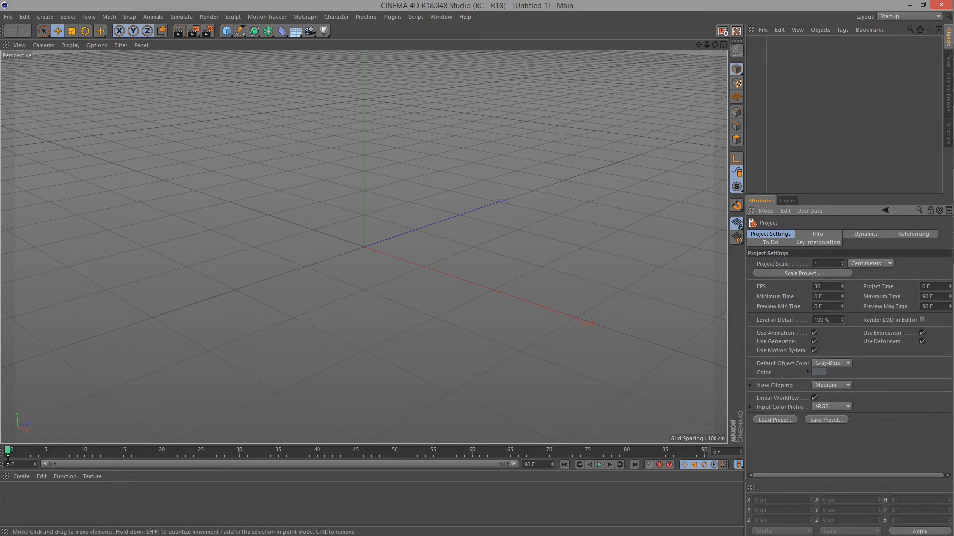
{"action": "left_click", "coordinate": [812, 200]}
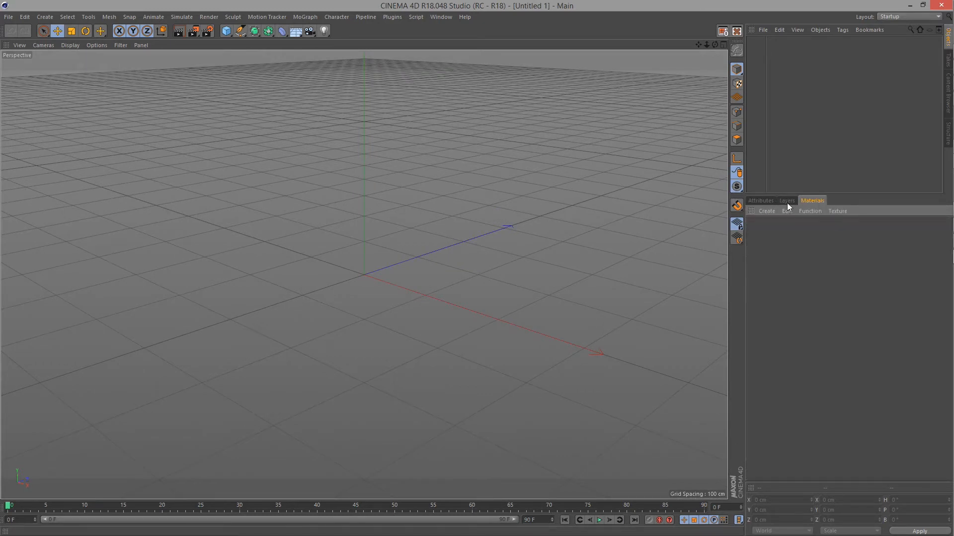
{"action": "mouse_move", "coordinate": [777, 208]}
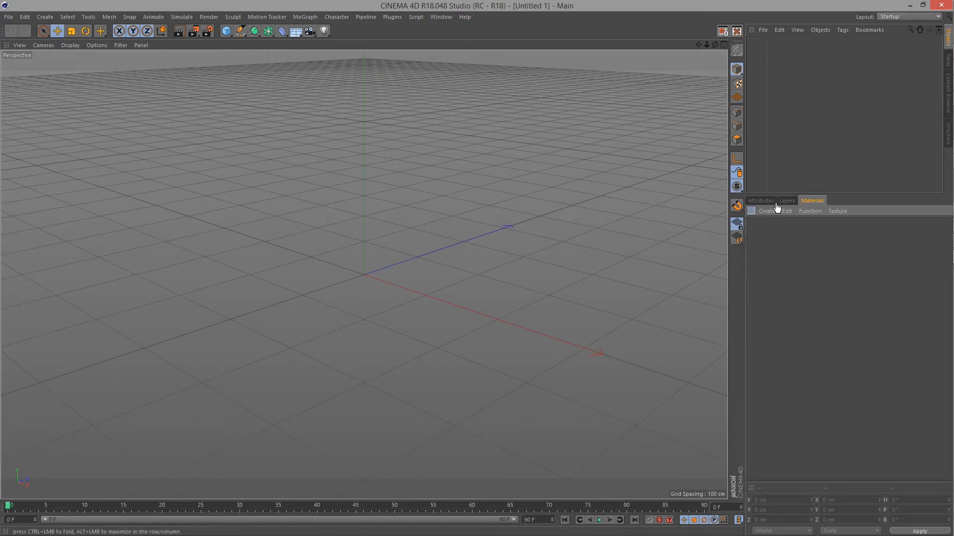
{"action": "left_click", "coordinate": [789, 200]}
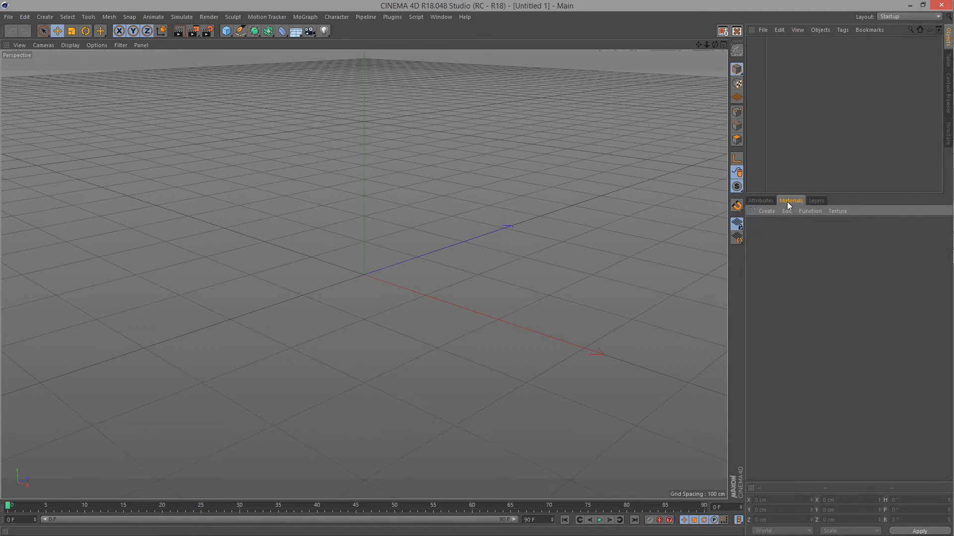
{"action": "left_click", "coordinate": [759, 201]}
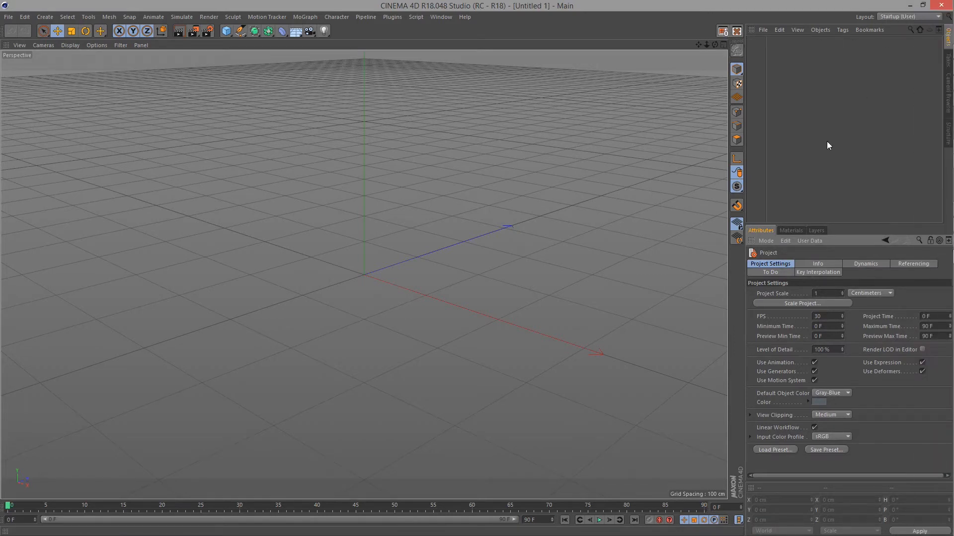
{"action": "mouse_move", "coordinate": [825, 144]}
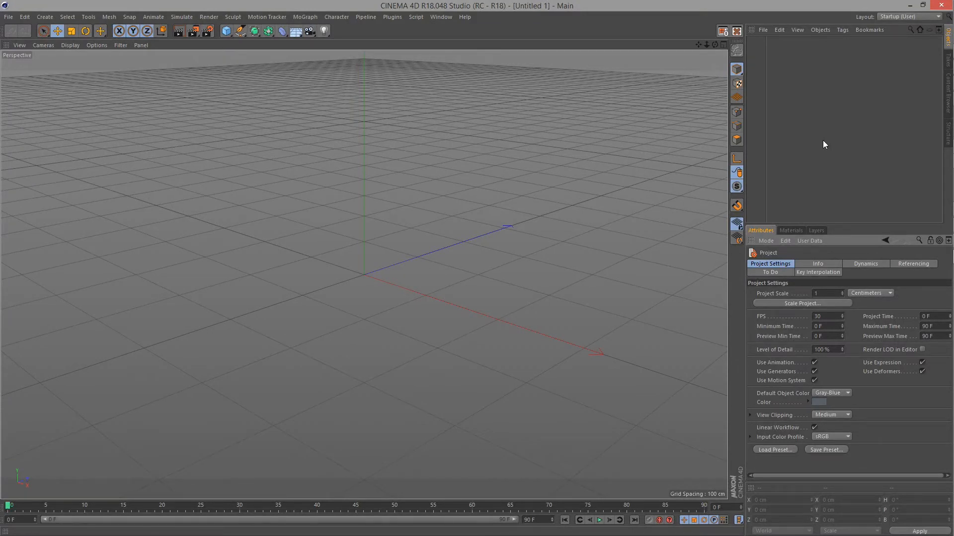
{"action": "mouse_move", "coordinate": [134, 17]}
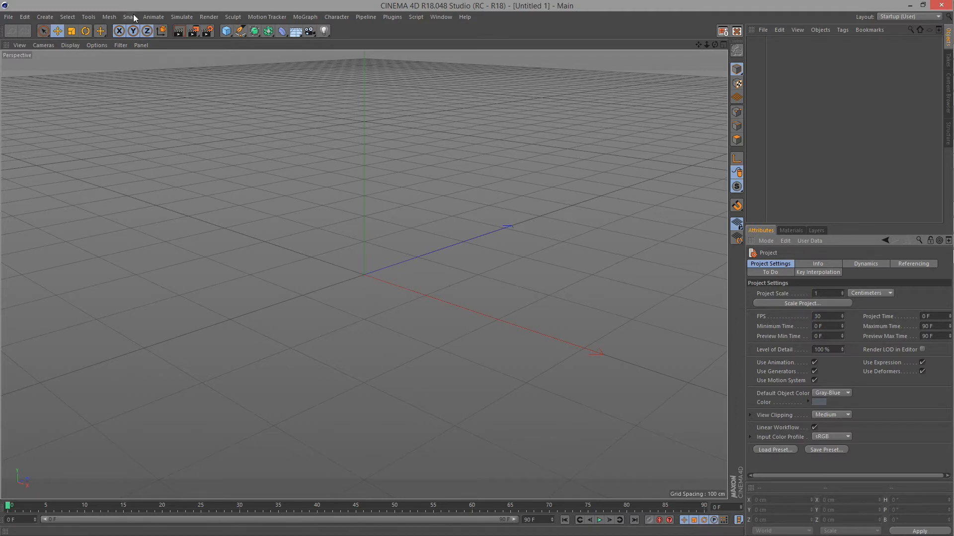
{"action": "left_click", "coordinate": [153, 17]}
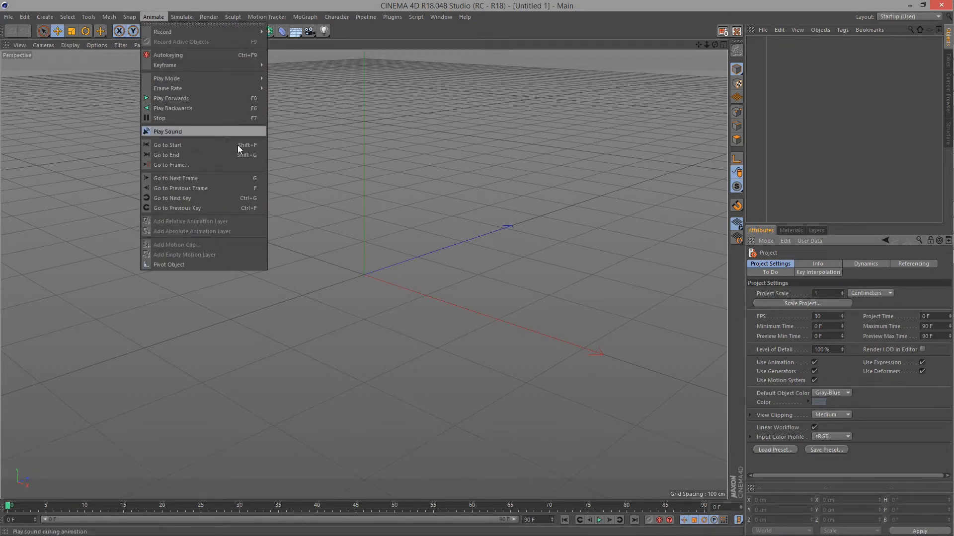
{"action": "left_click", "coordinate": [23, 17]}
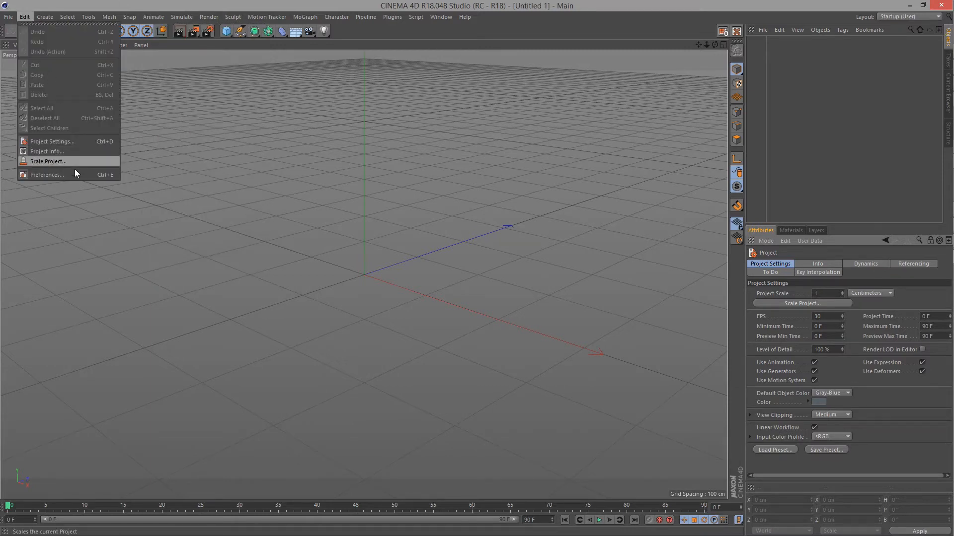
{"action": "left_click", "coordinate": [332, 169]}
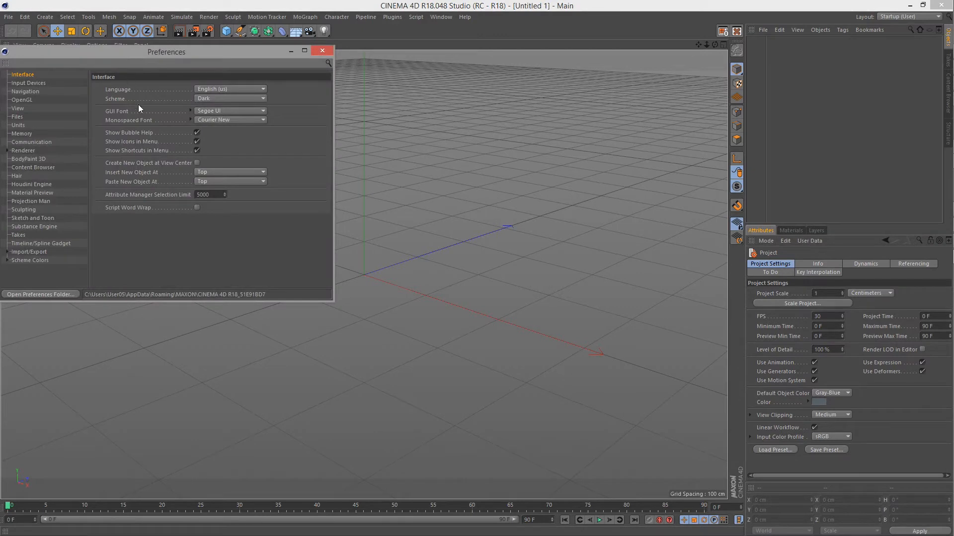
{"action": "left_click", "coordinate": [196, 150]}
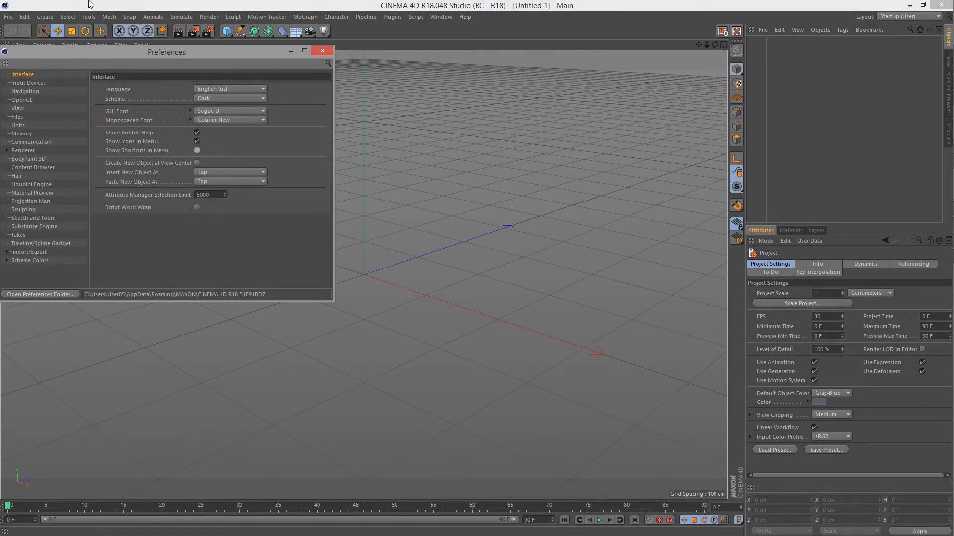
{"action": "left_click", "coordinate": [88, 17]}
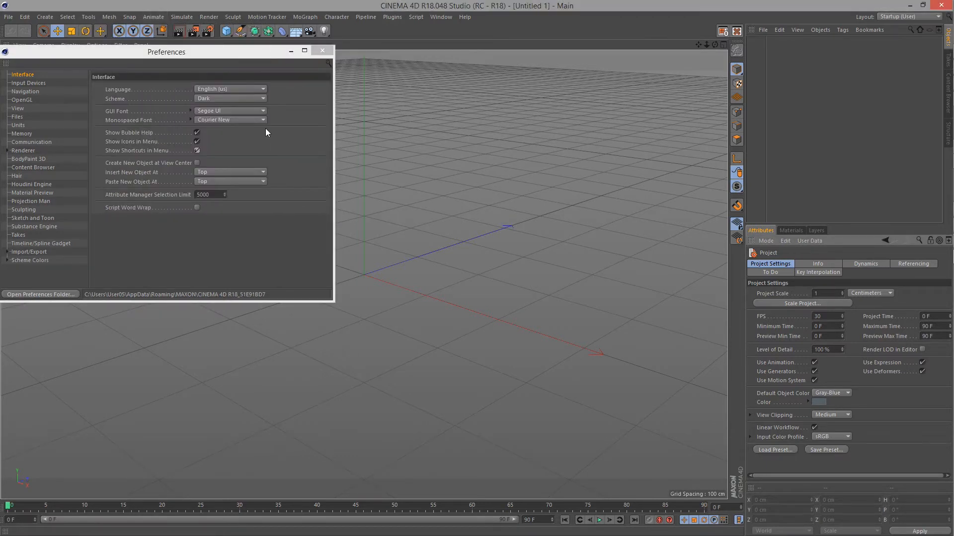
{"action": "mouse_move", "coordinate": [304, 77]}
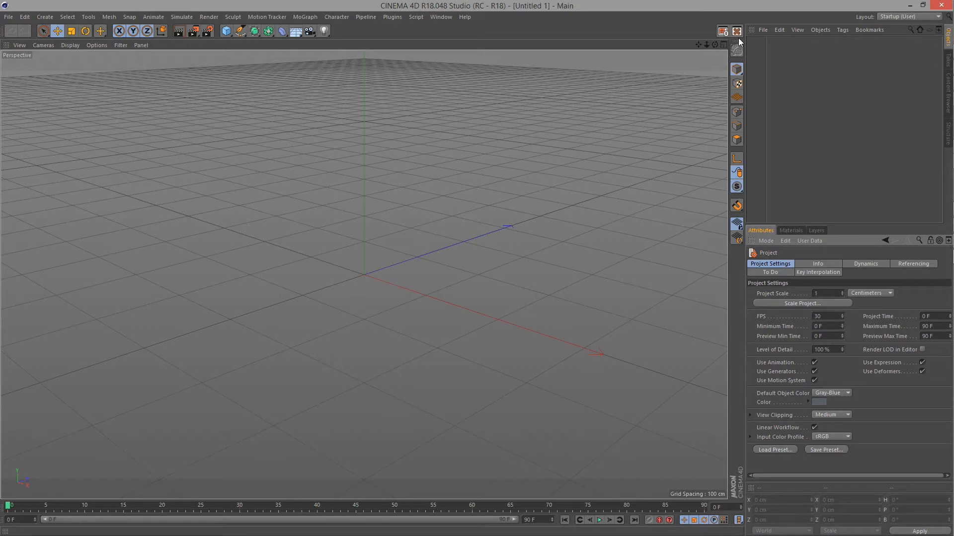
{"action": "mouse_move", "coordinate": [575, 39]}
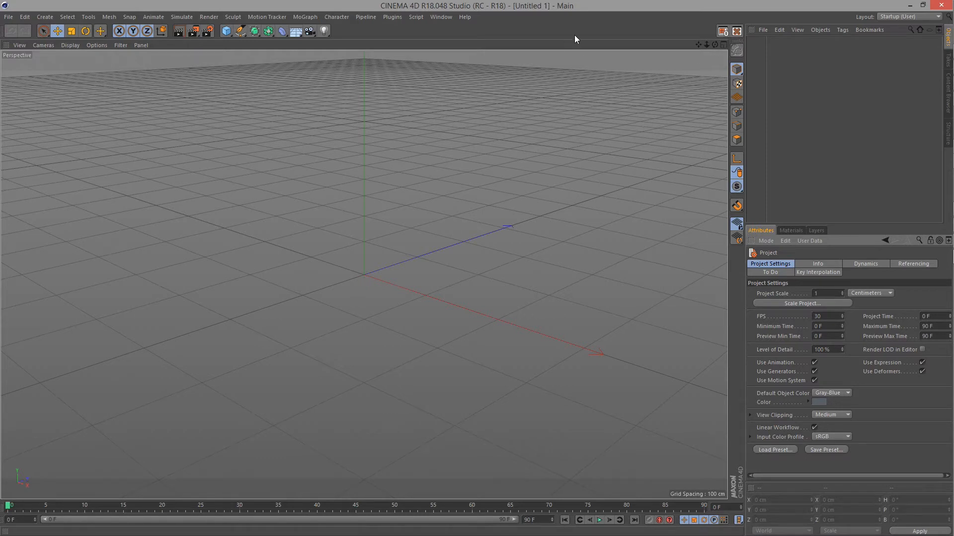
Step: Create a new empty palette and search the customizer for 'cube' and 'ik' commands to add
{"action": "right_click", "coordinate": [575, 38]}
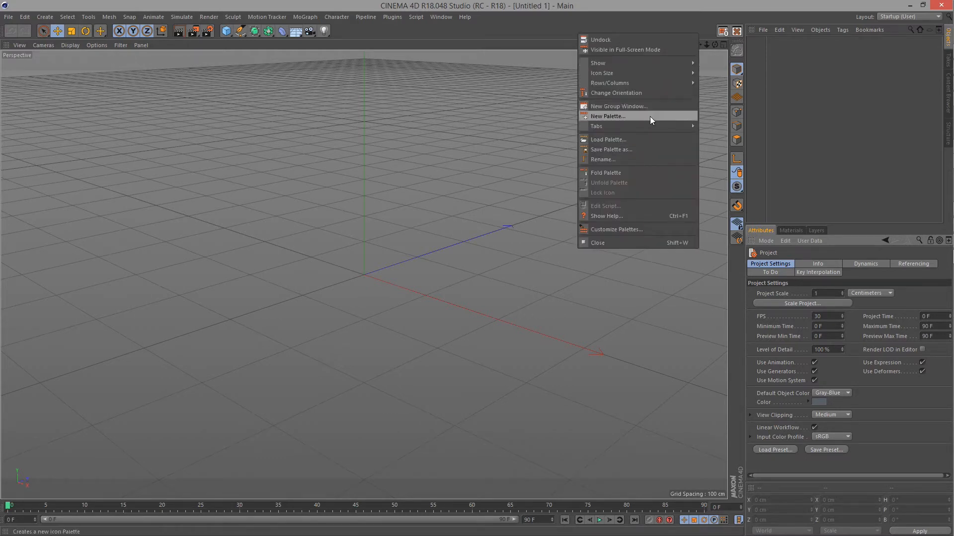
{"action": "left_click", "coordinate": [606, 116]}
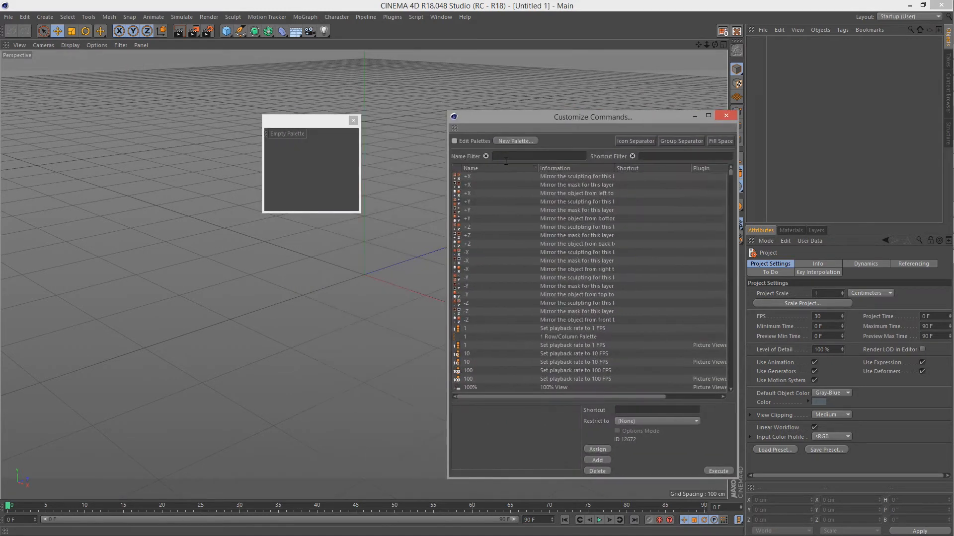
{"action": "type", "text": "cube"}
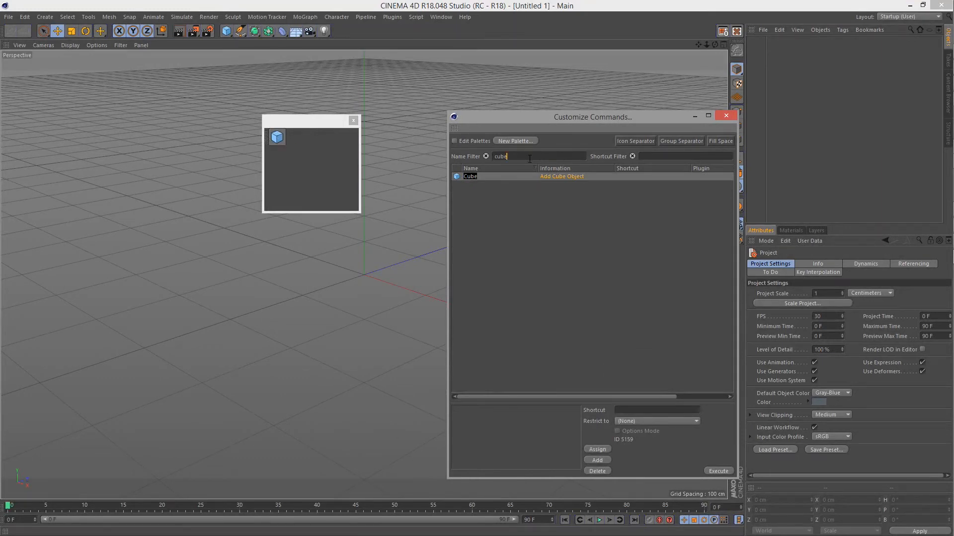
{"action": "type", "text": "ik"}
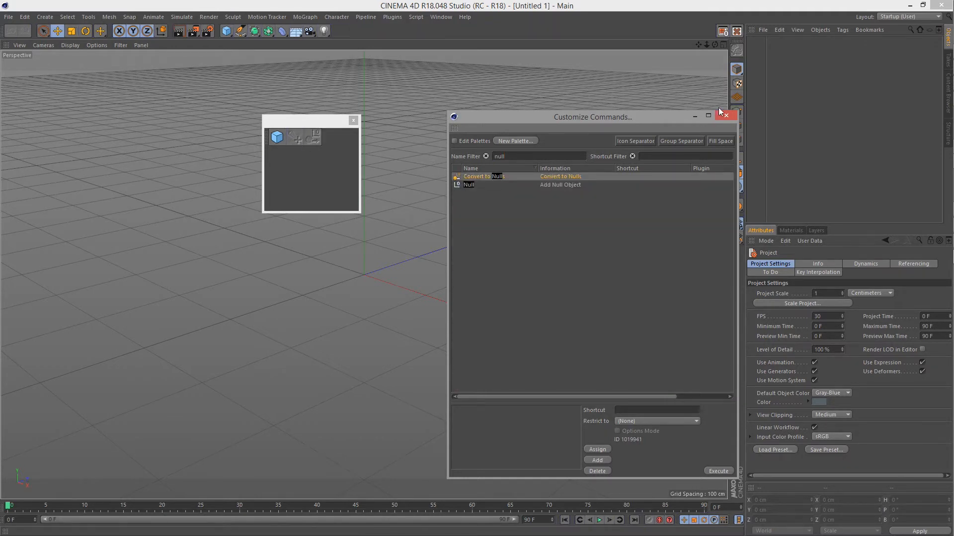
Step: Show the palette's icons with text vertically, then clear the command name search
{"action": "right_click", "coordinate": [310, 149]}
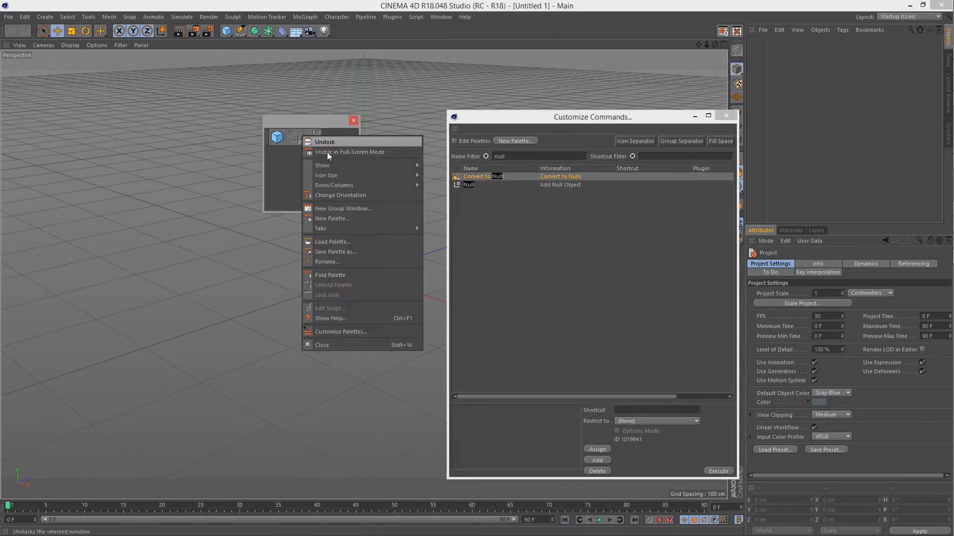
{"action": "mouse_move", "coordinate": [322, 164]}
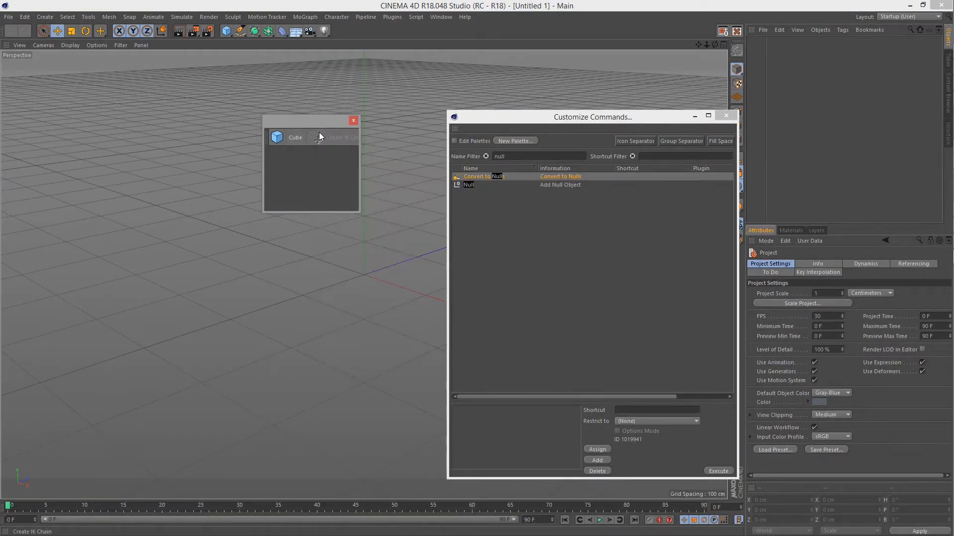
{"action": "right_click", "coordinate": [319, 136]}
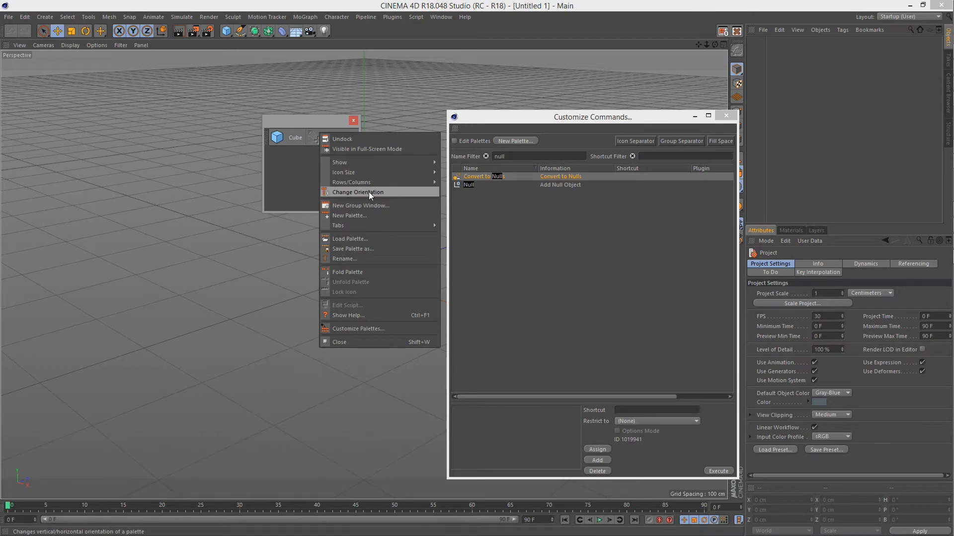
{"action": "mouse_move", "coordinate": [352, 182]}
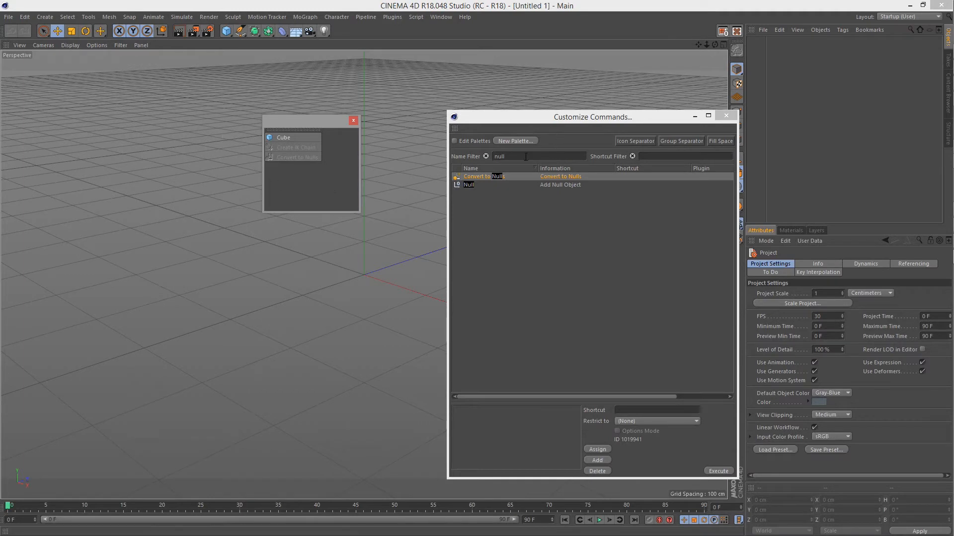
{"action": "left_click", "coordinate": [485, 156]}
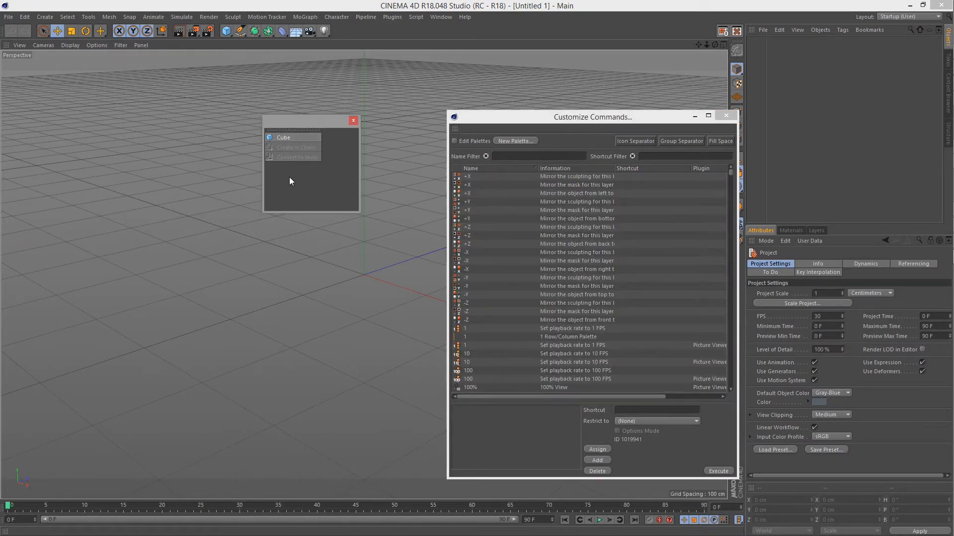
{"action": "mouse_move", "coordinate": [283, 137]}
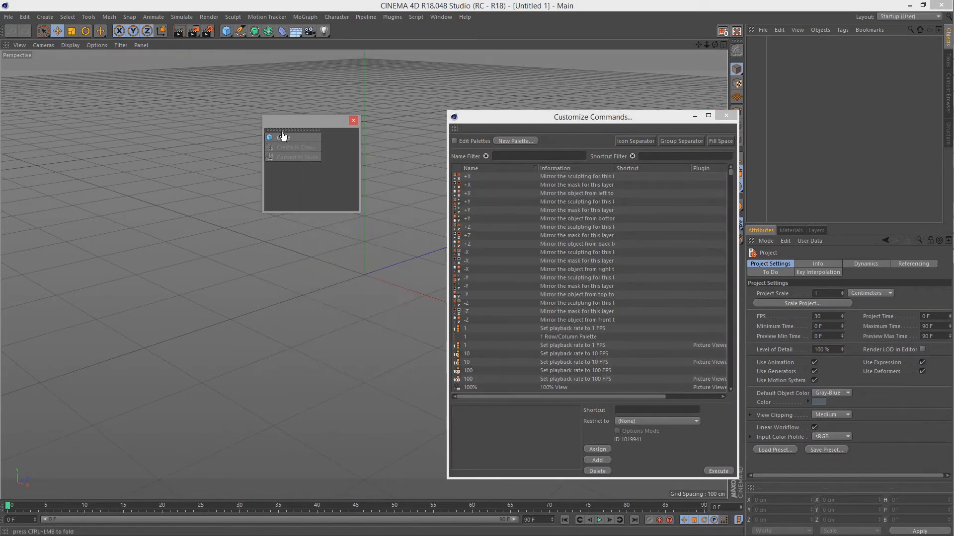
{"action": "right_click", "coordinate": [295, 137]}
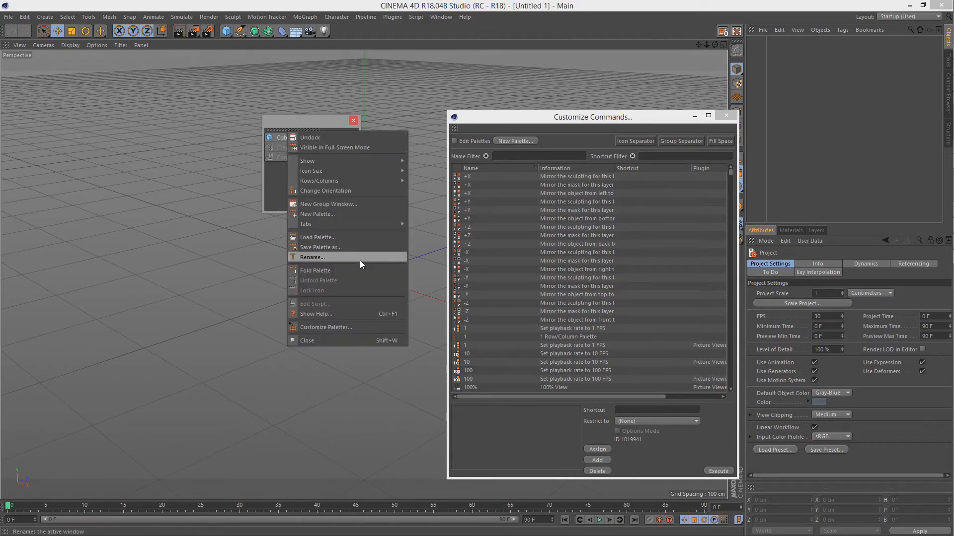
{"action": "left_click", "coordinate": [321, 247]}
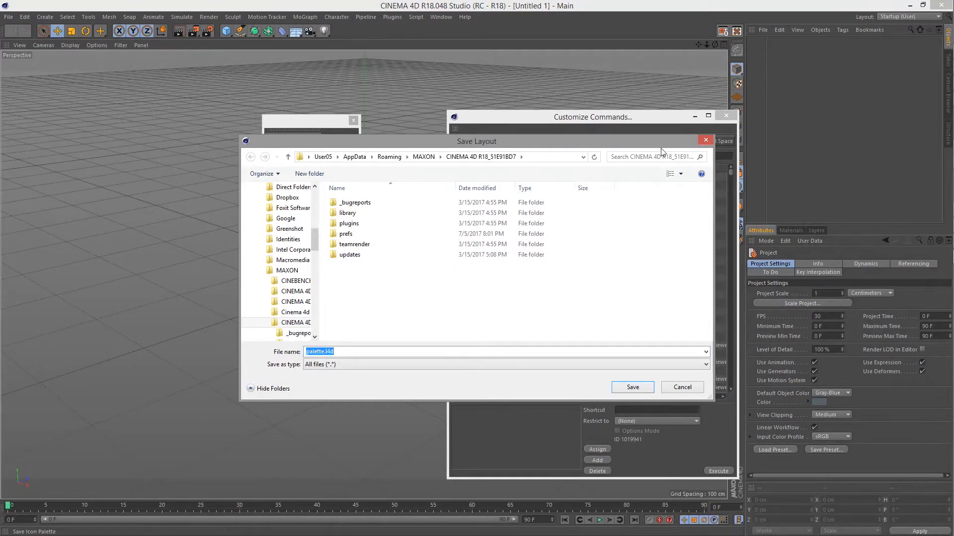
{"action": "mouse_move", "coordinate": [706, 140]}
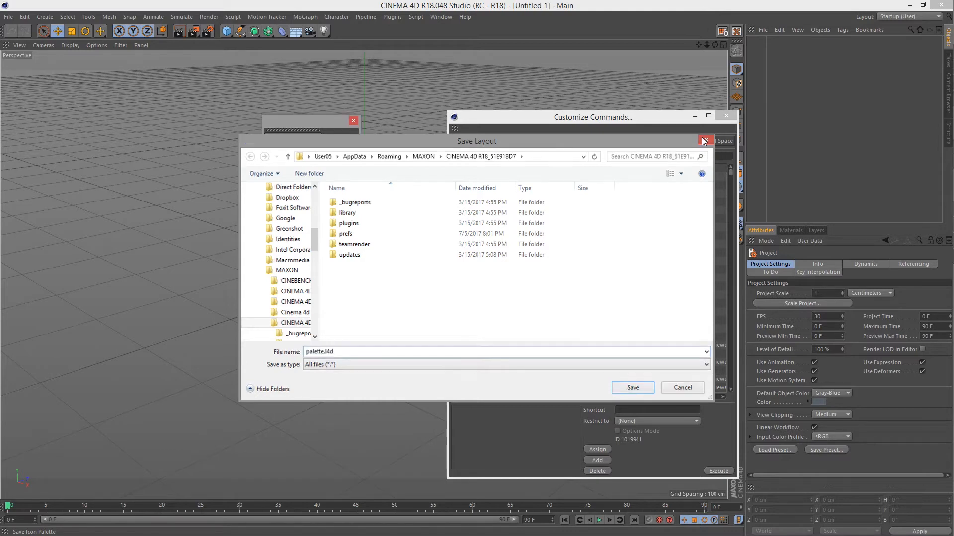
{"action": "left_click", "coordinate": [706, 141]}
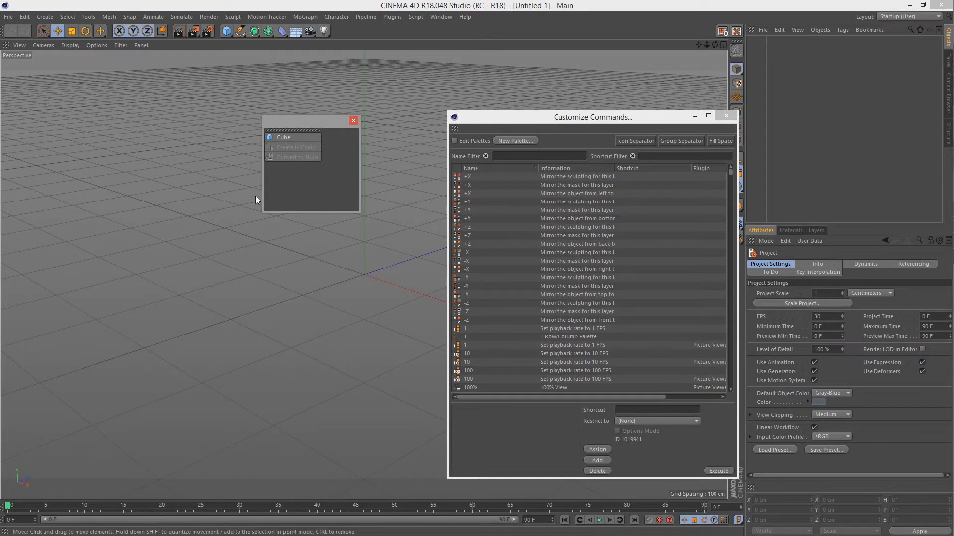
{"action": "mouse_move", "coordinate": [487, 101]}
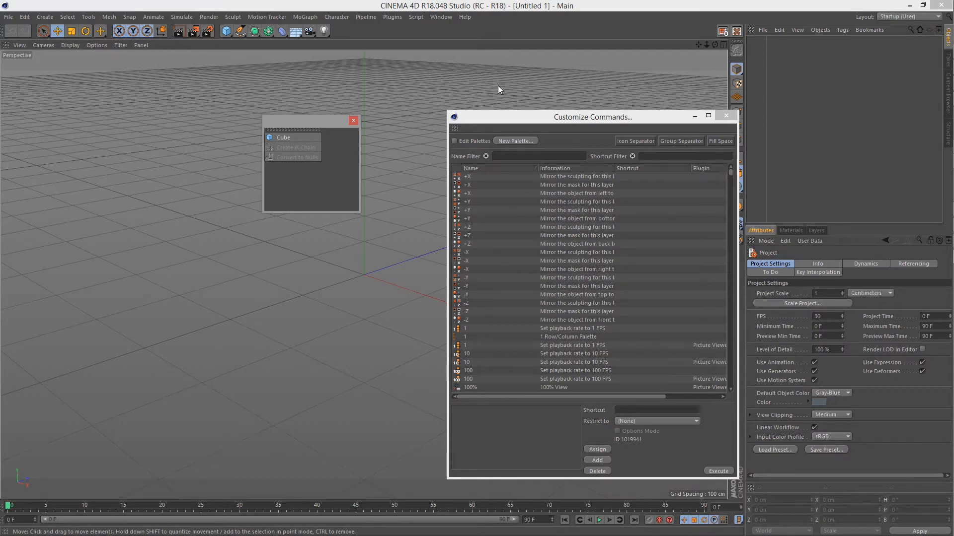
{"action": "mouse_move", "coordinate": [172, 125]}
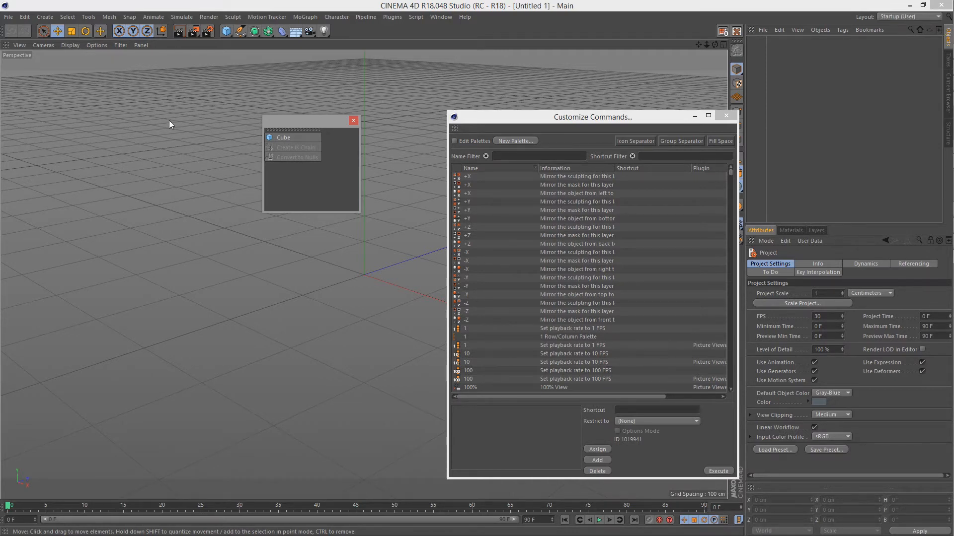
{"action": "mouse_move", "coordinate": [310, 79]}
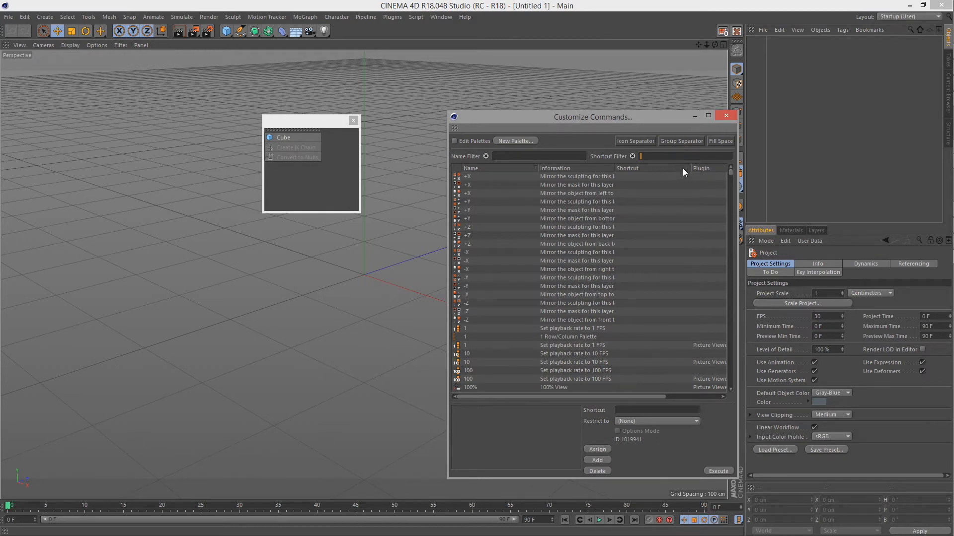
{"action": "mouse_move", "coordinate": [618, 203]}
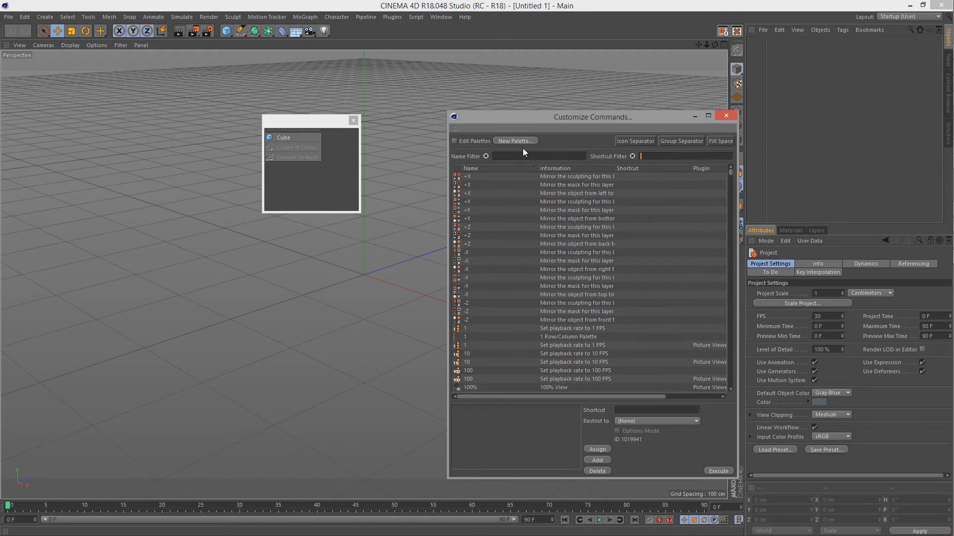
Step: Search 'null', select the Null object command and assign it the entered shortcut
{"action": "left_click", "coordinate": [539, 156]}
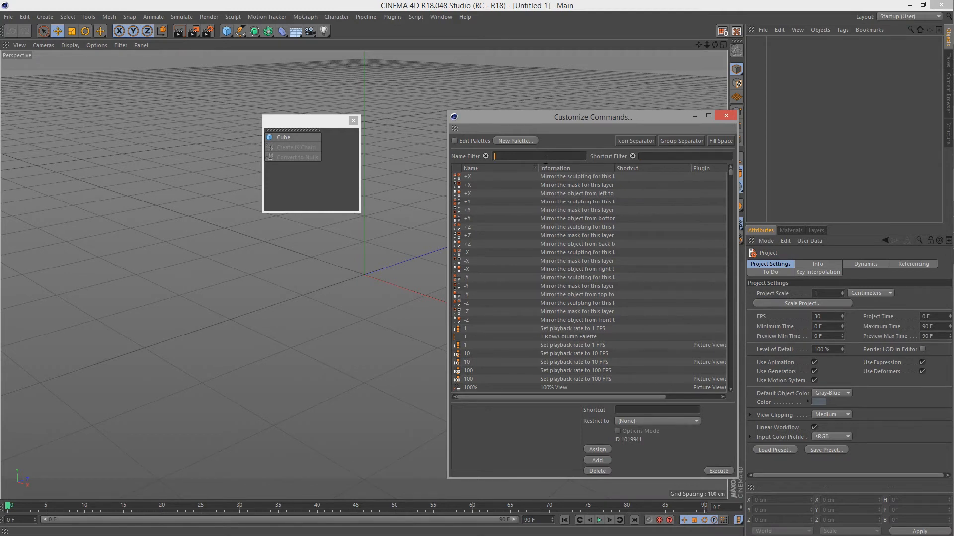
{"action": "type", "text": "null"}
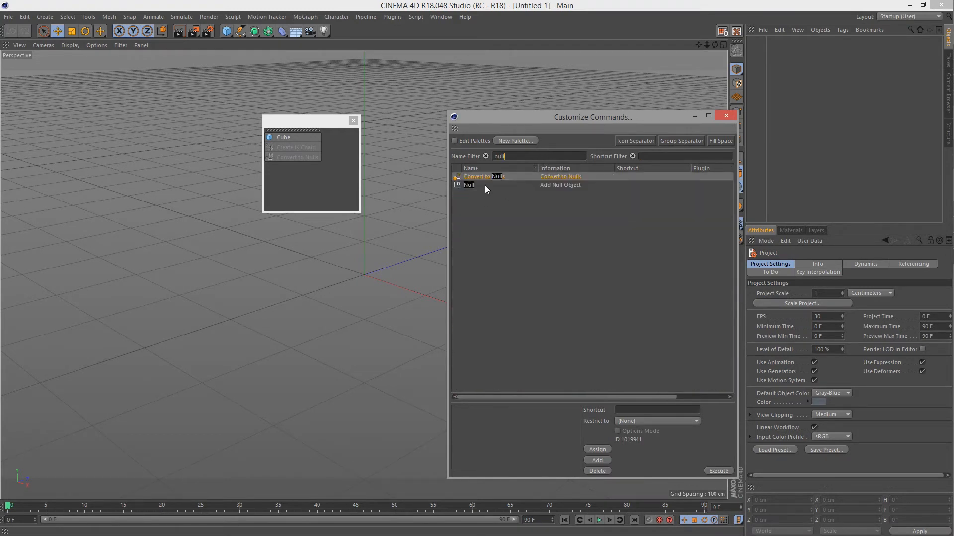
{"action": "left_click", "coordinate": [469, 184]}
{"action": "type", "text": "~1"}
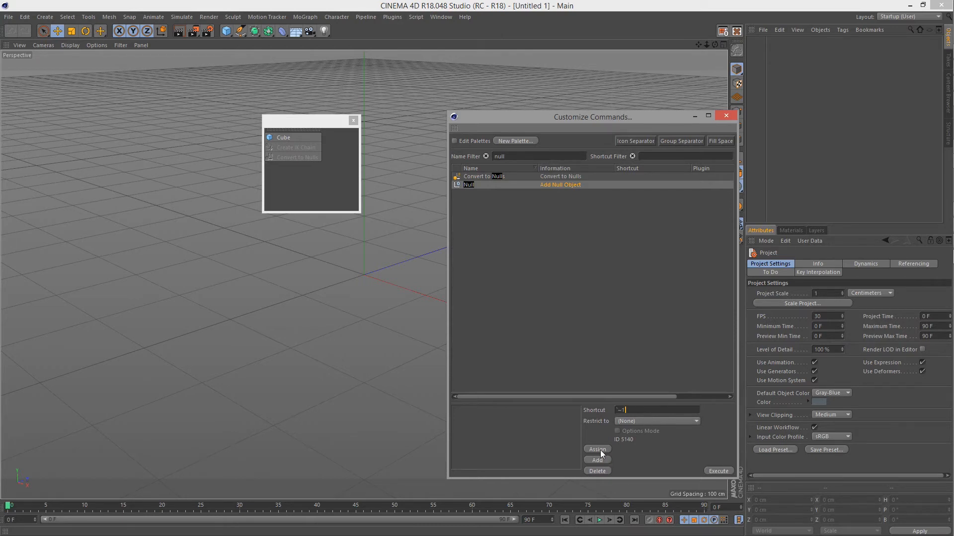
{"action": "left_click", "coordinate": [597, 449]}
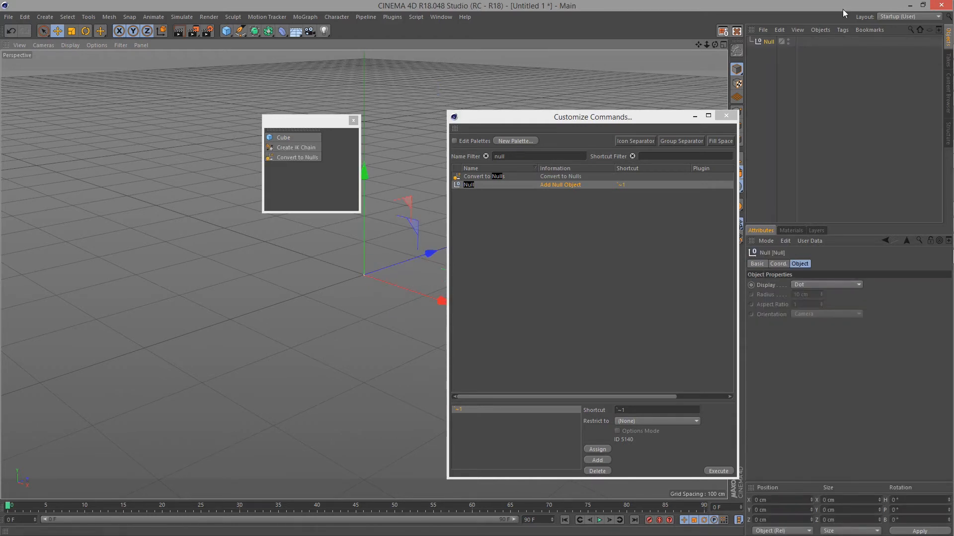
{"action": "mouse_move", "coordinate": [525, 284]}
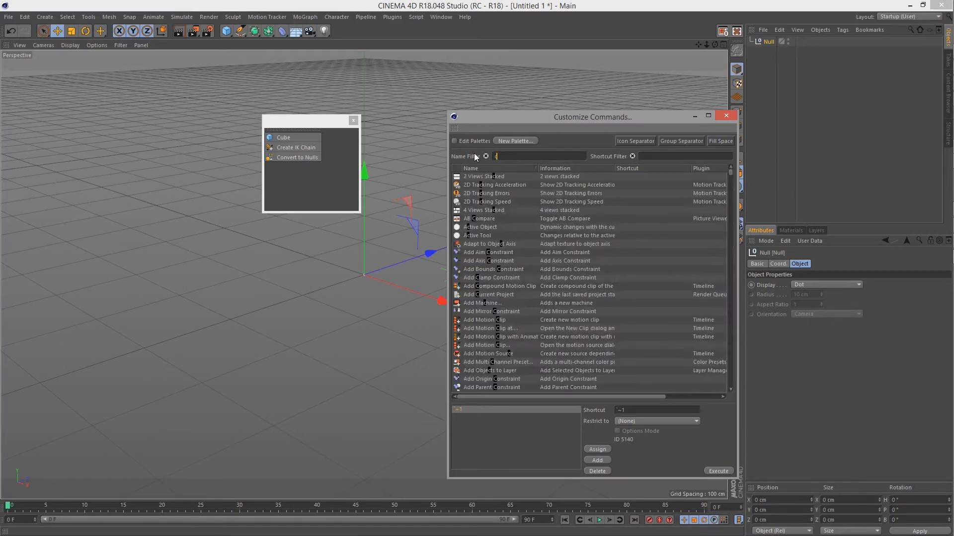
Step: Search 'circ', select the Circle object command and assign it the entered shortcut
{"action": "type", "text": "circ"}
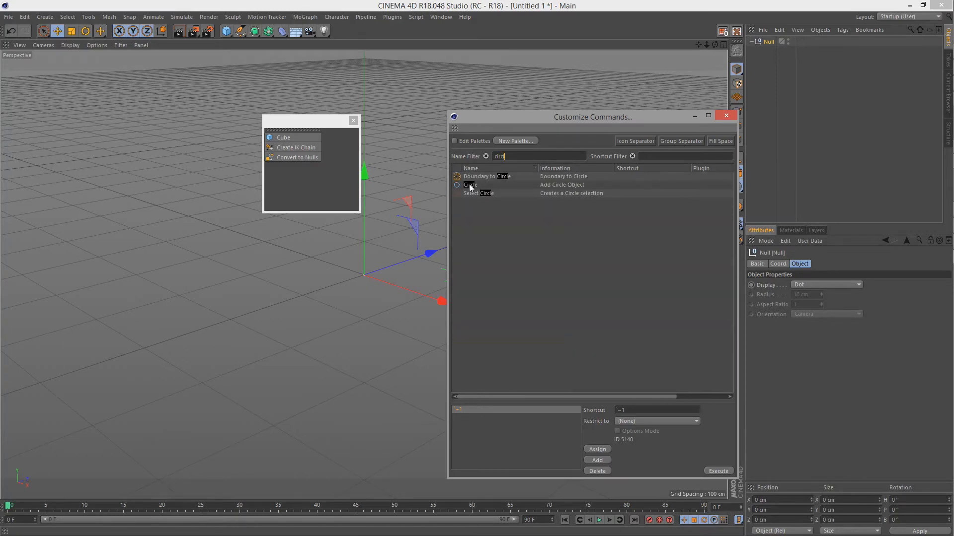
{"action": "left_click", "coordinate": [470, 185]}
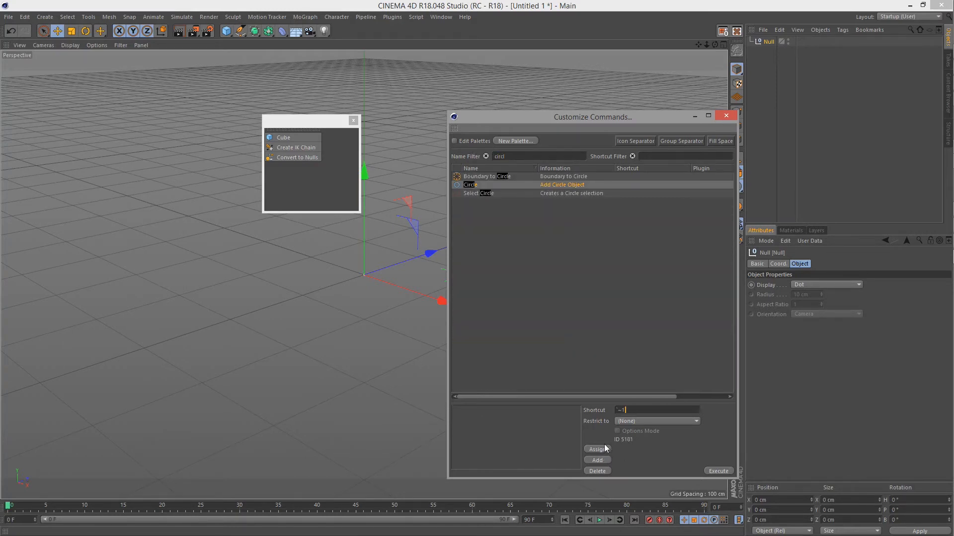
{"action": "left_click", "coordinate": [596, 449]}
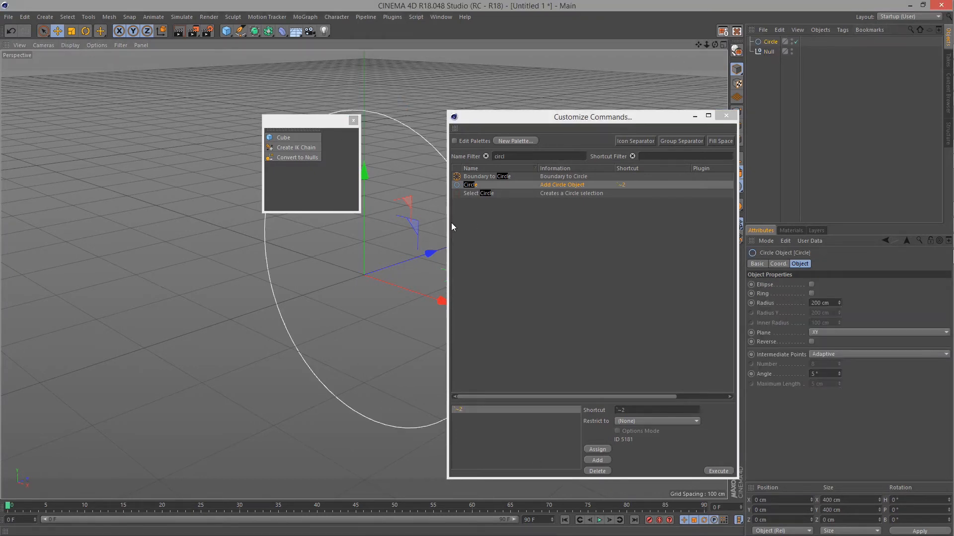
{"action": "mouse_move", "coordinate": [513, 185]}
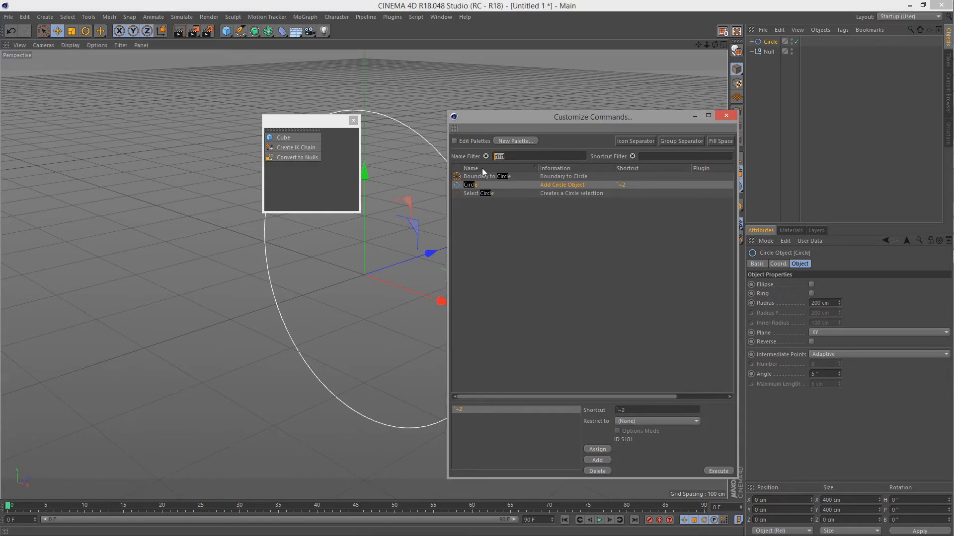
{"action": "type", "text": "close pro"}
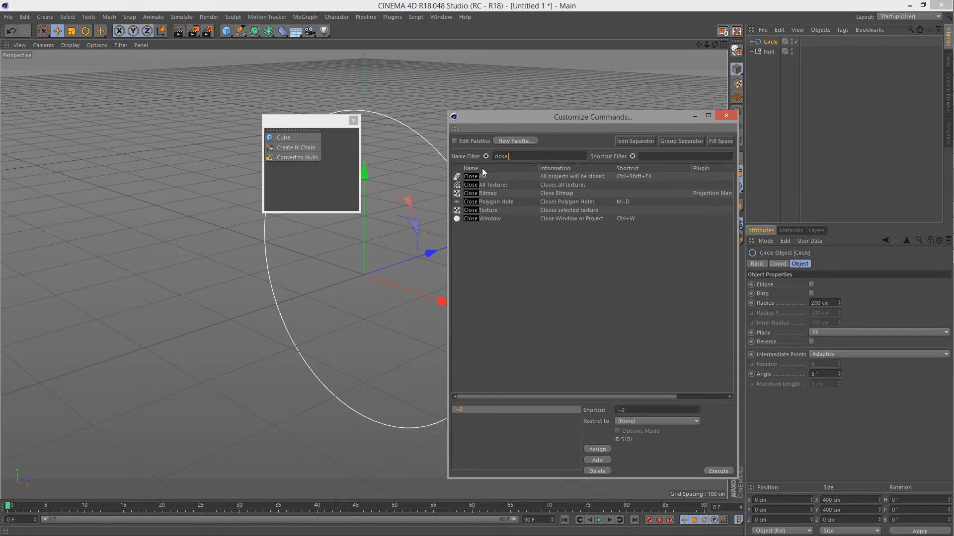
{"action": "left_click", "coordinate": [486, 155]}
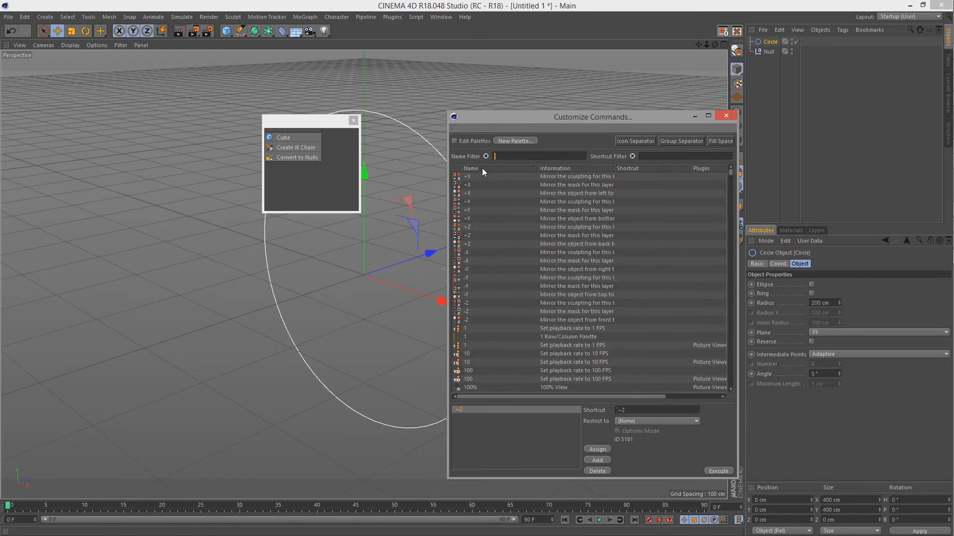
{"action": "type", "text": "project"}
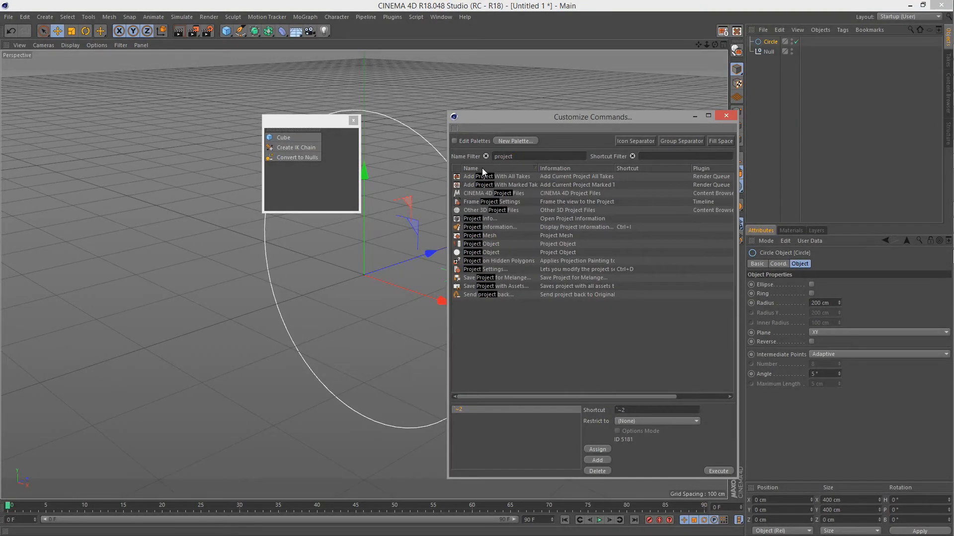
{"action": "left_click", "coordinate": [486, 156]}
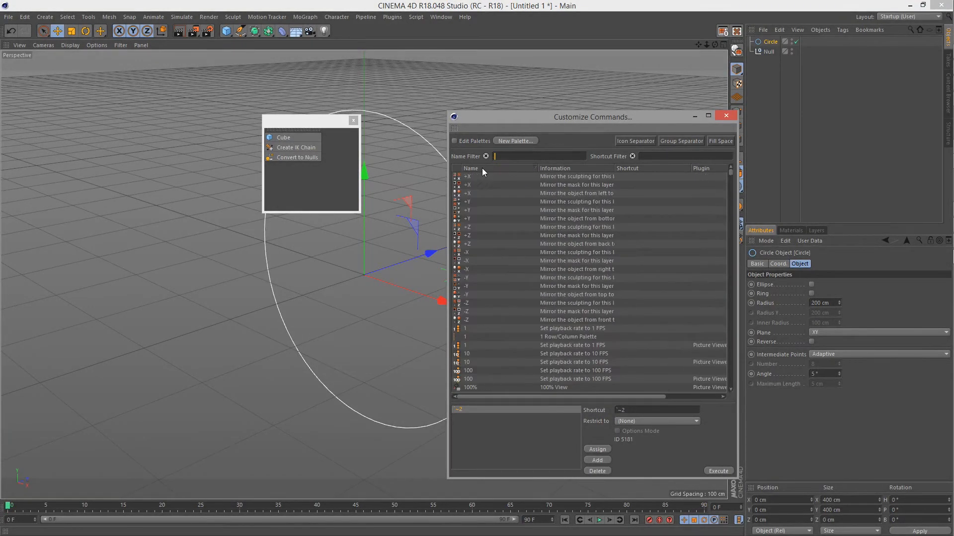
{"action": "left_click", "coordinate": [9, 17]}
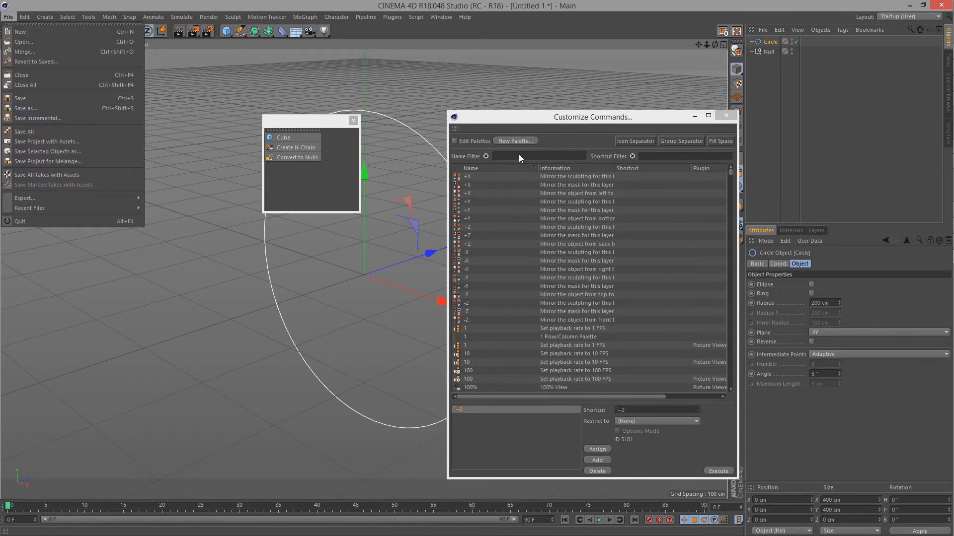
{"action": "type", "text": "close"}
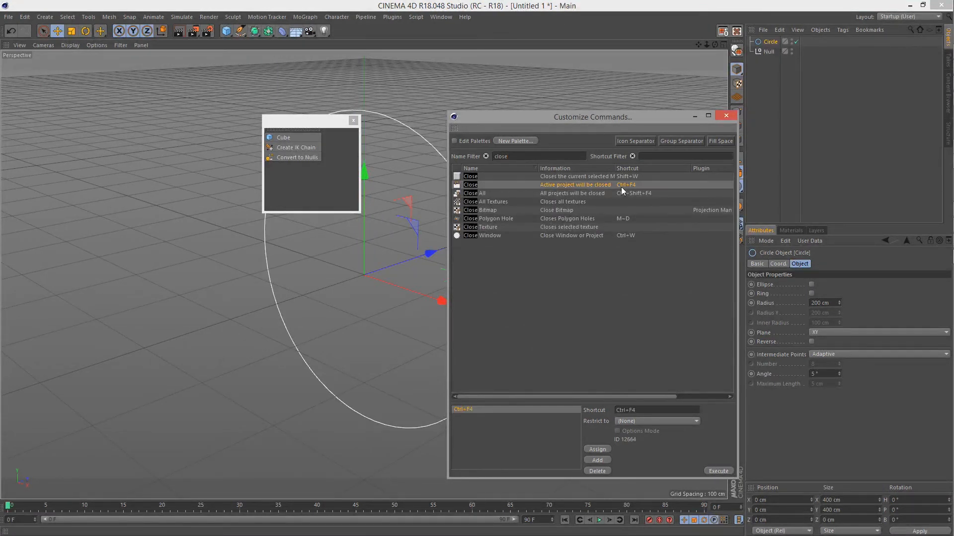
Step: Add a second shortcut to the Close command, then close the project without saving
{"action": "left_click", "coordinate": [654, 410]}
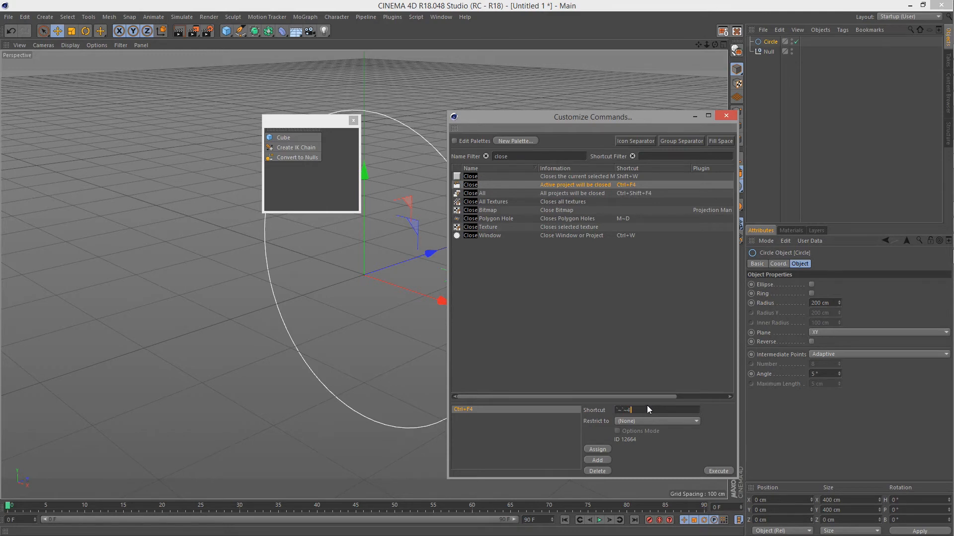
{"action": "mouse_move", "coordinate": [461, 407]}
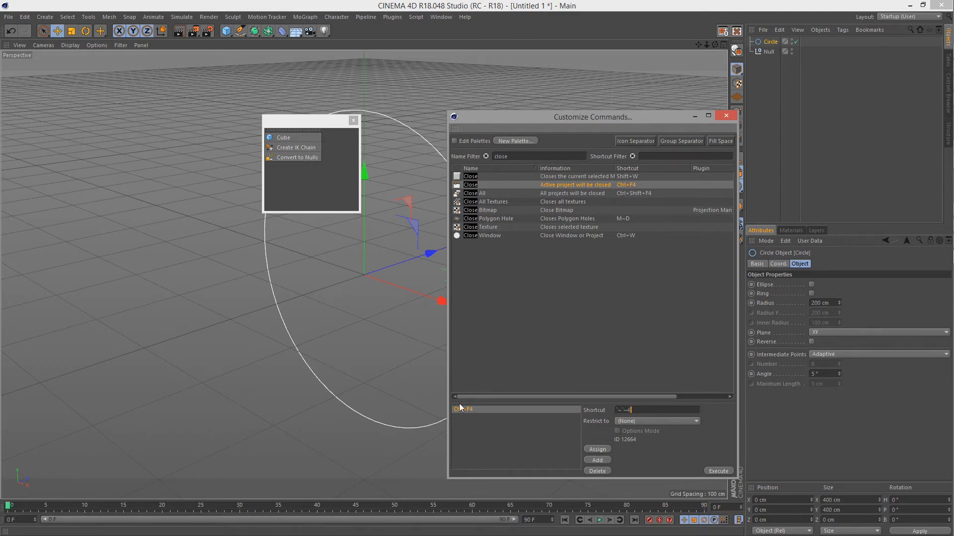
{"action": "left_click", "coordinate": [596, 449]}
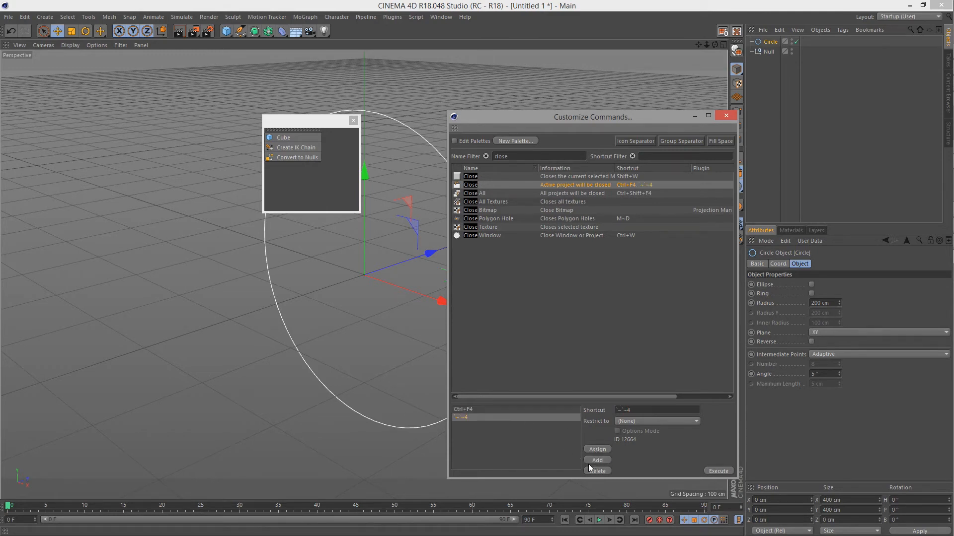
{"action": "mouse_move", "coordinate": [508, 414]}
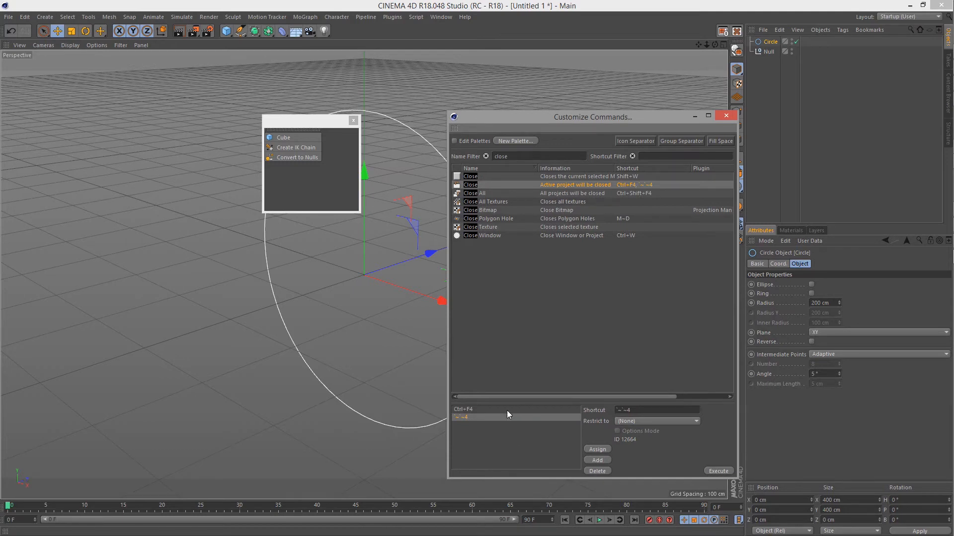
{"action": "mouse_move", "coordinate": [674, 193]}
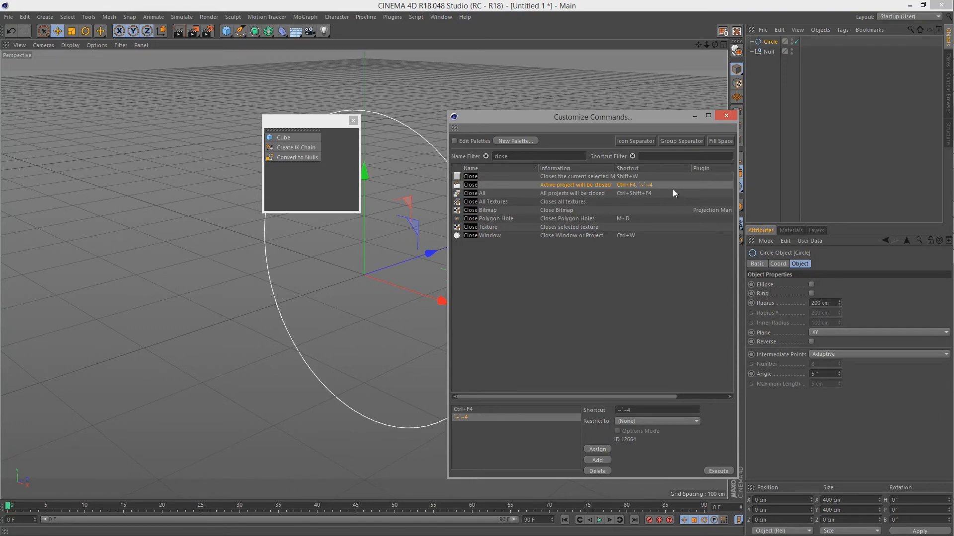
{"action": "mouse_move", "coordinate": [430, 102]}
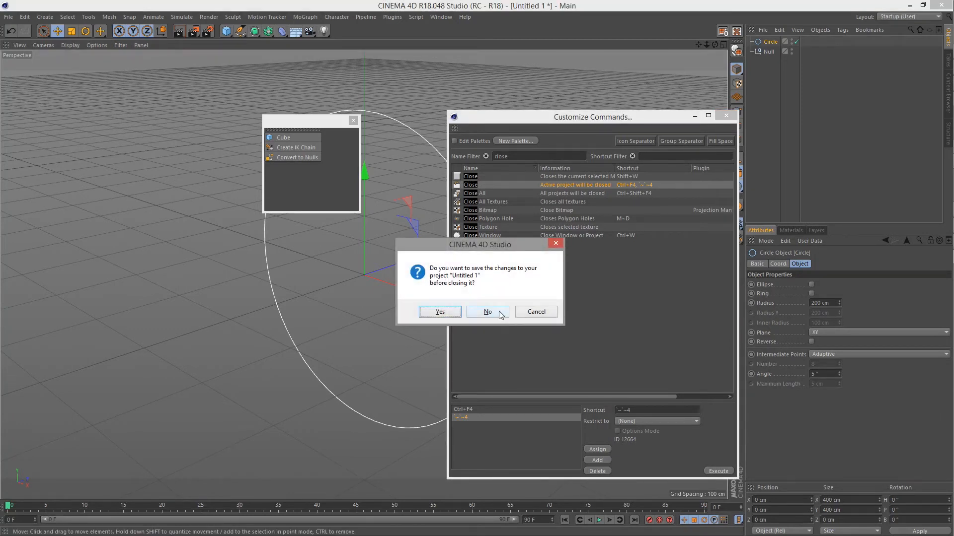
{"action": "left_click", "coordinate": [487, 311]}
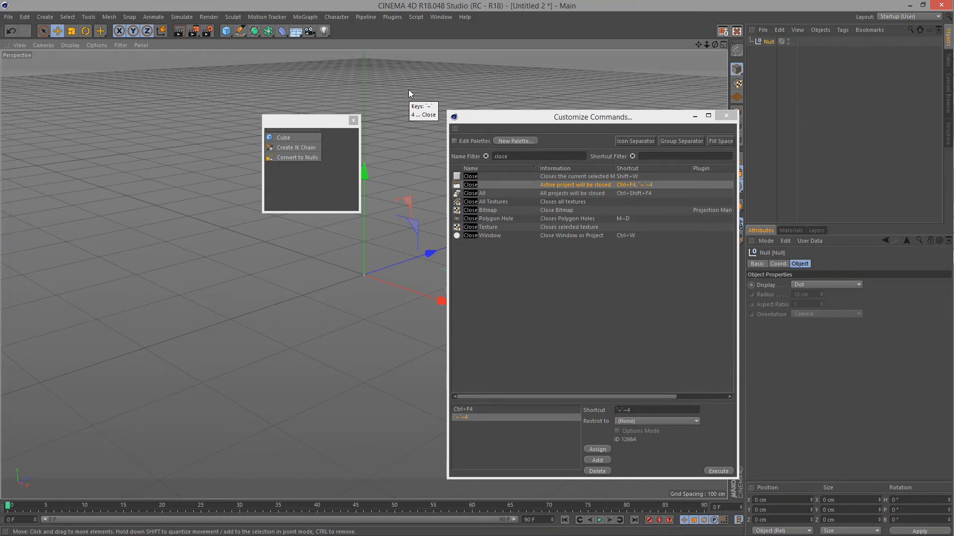
{"action": "mouse_move", "coordinate": [423, 83]}
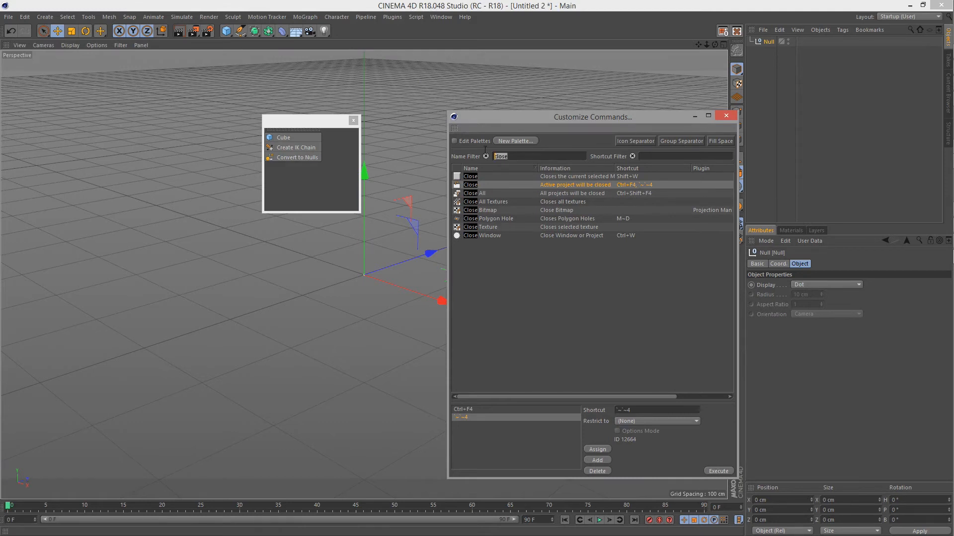
Step: Assign Ctrl+Tab to Next Project, removing the conflicting Full-Screen Mode assignment
{"action": "type", "text": "next pro"}
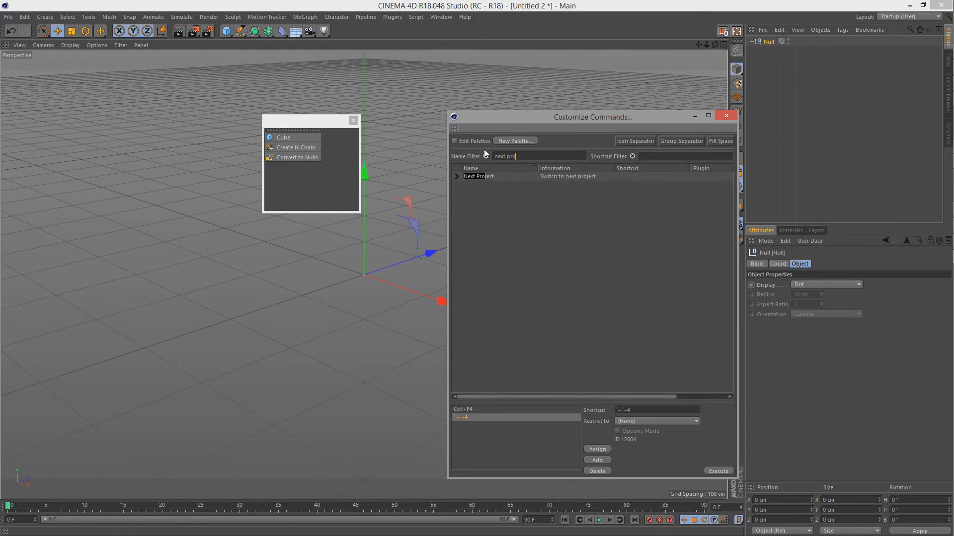
{"action": "left_click", "coordinate": [477, 177]}
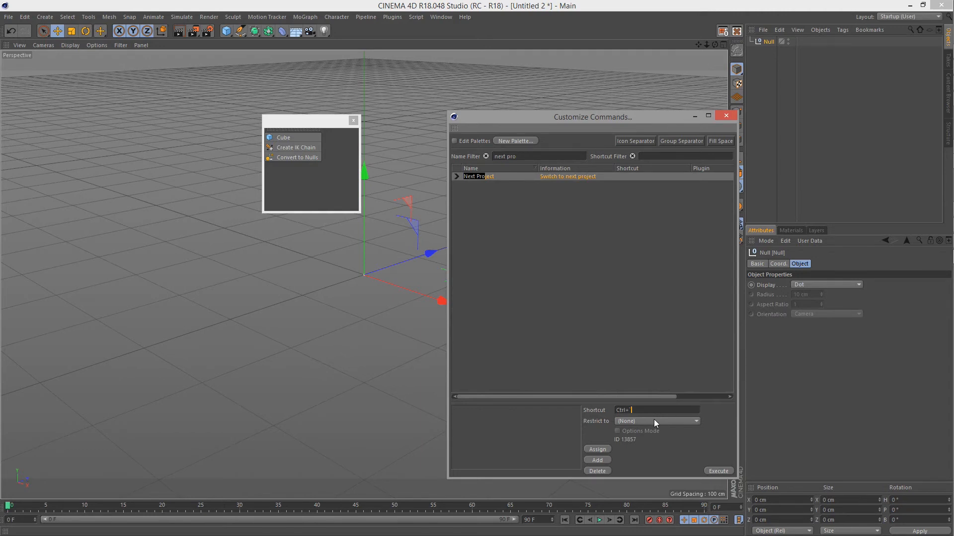
{"action": "key", "text": "Tab"}
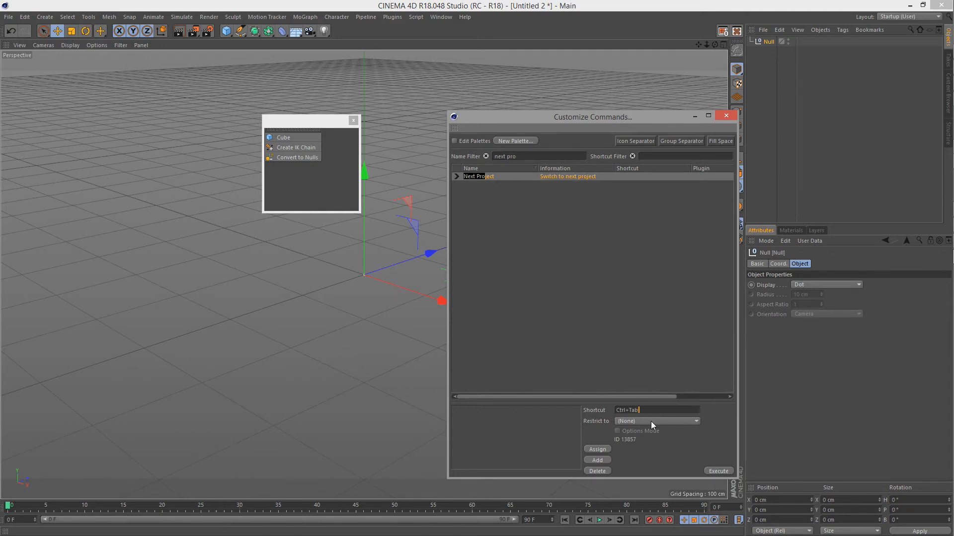
{"action": "left_click", "coordinate": [595, 449]}
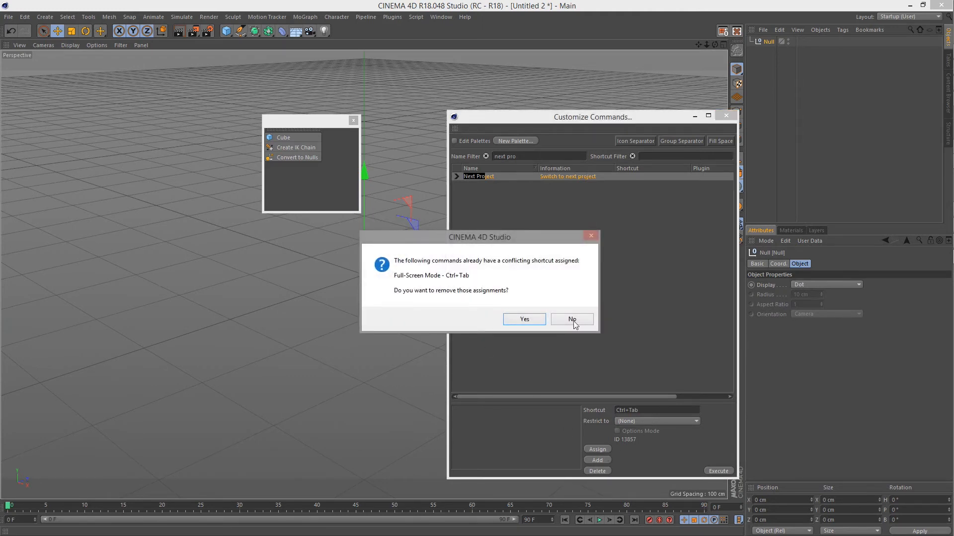
{"action": "mouse_move", "coordinate": [495, 283]}
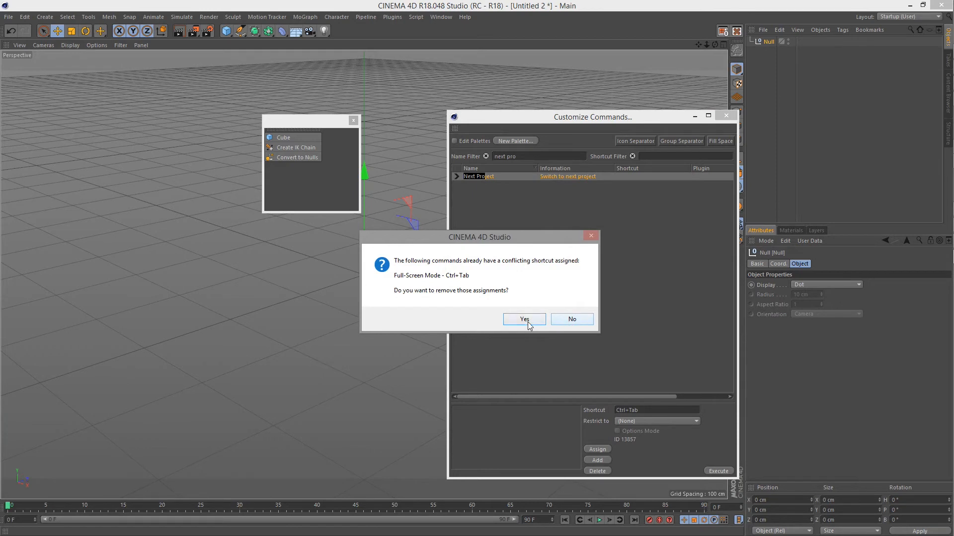
{"action": "left_click", "coordinate": [524, 319]}
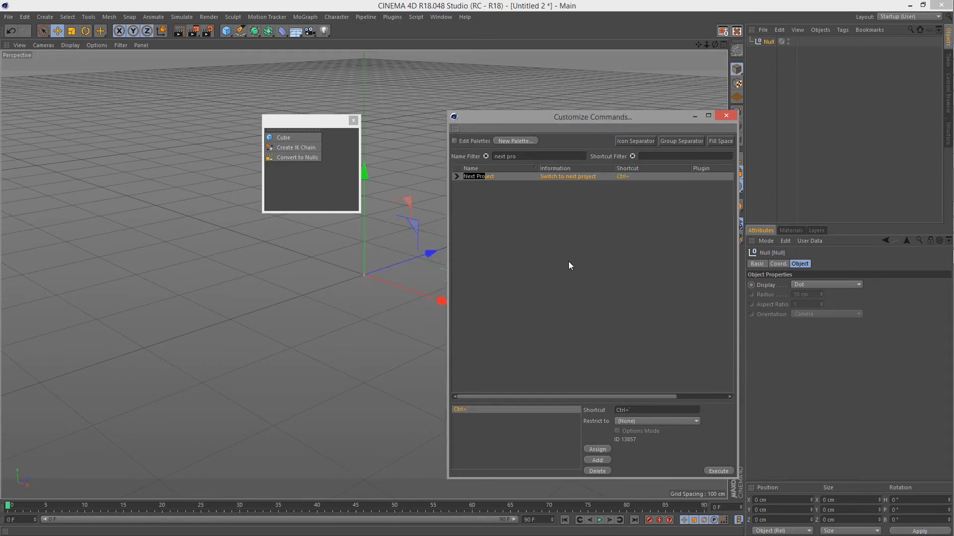
{"action": "mouse_move", "coordinate": [566, 267]}
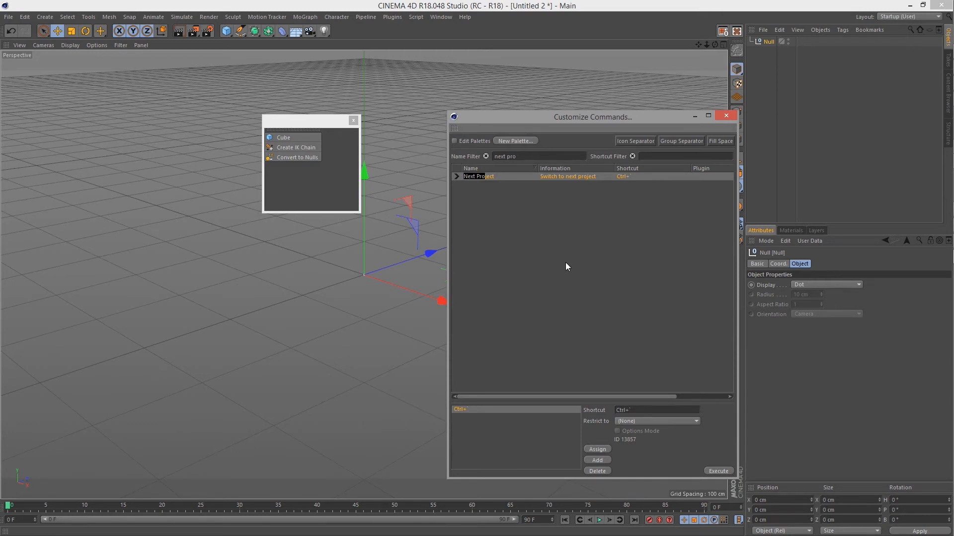
{"action": "mouse_move", "coordinate": [541, 281]}
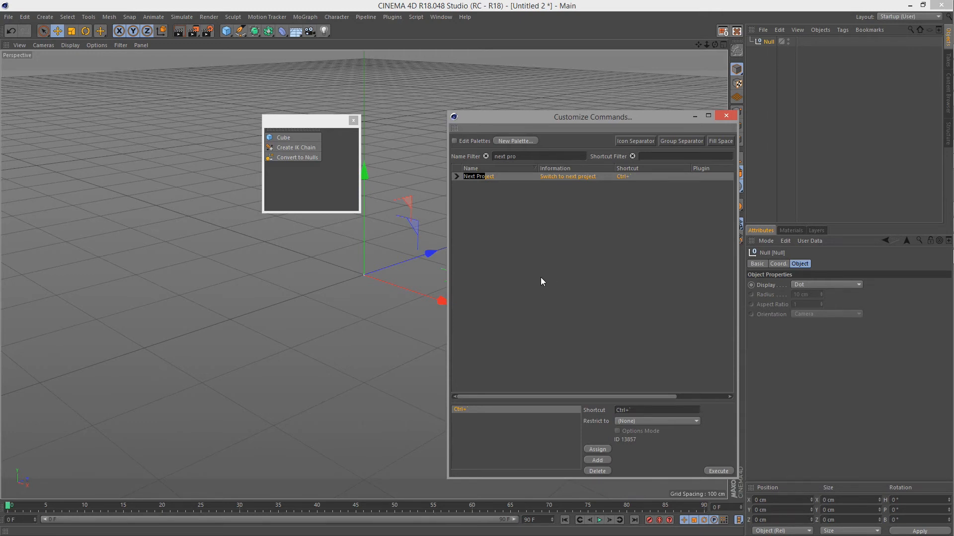
{"action": "mouse_move", "coordinate": [606, 322]}
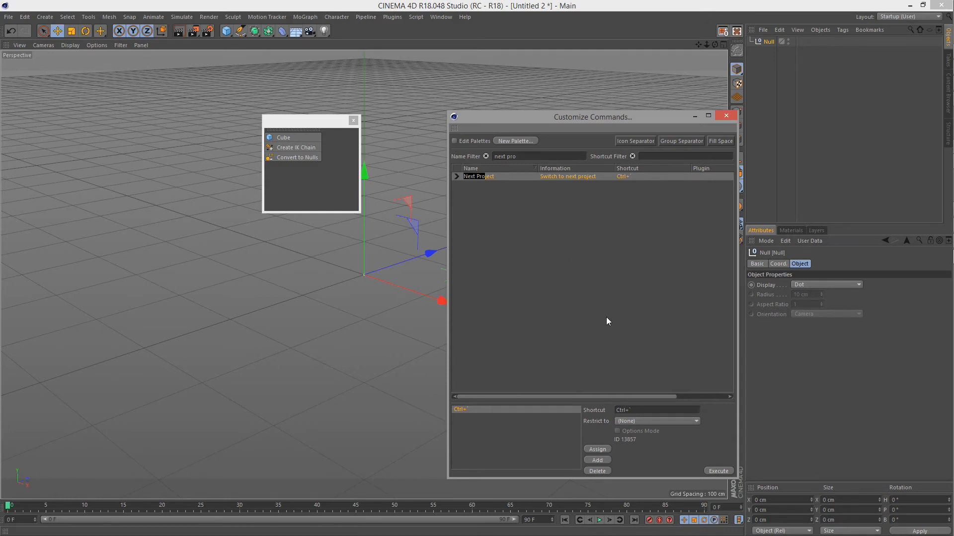
Step: Drag the Customize Commands window onto the palette window to dock it as a tab
{"action": "left_click_drag", "start_coordinate": [591, 116], "coordinate": [539, 129]}
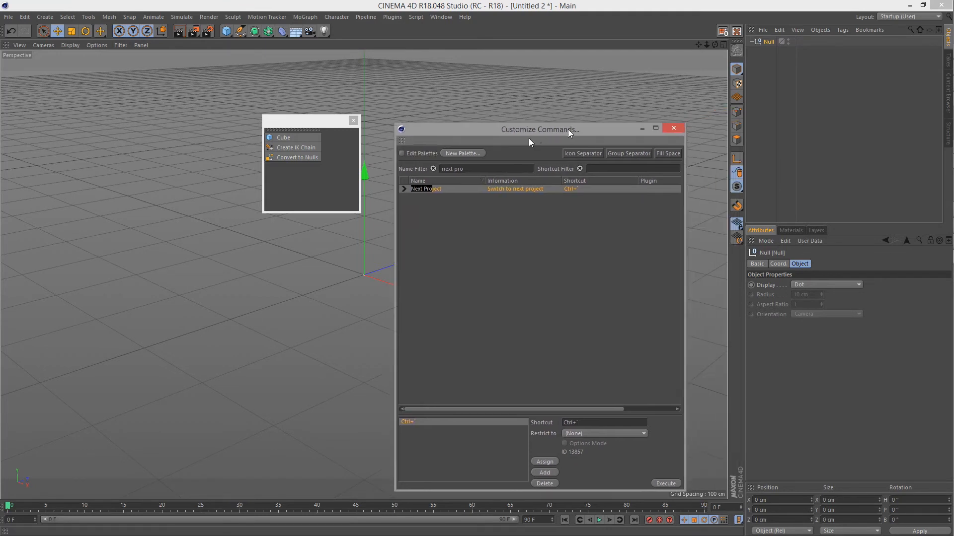
{"action": "left_click_drag", "start_coordinate": [539, 129], "coordinate": [453, 217]}
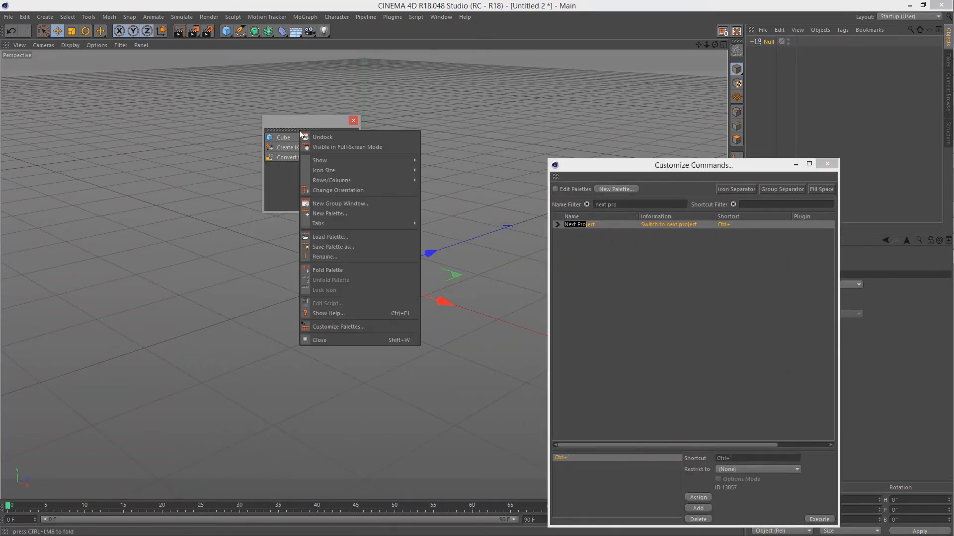
{"action": "mouse_move", "coordinate": [333, 246]}
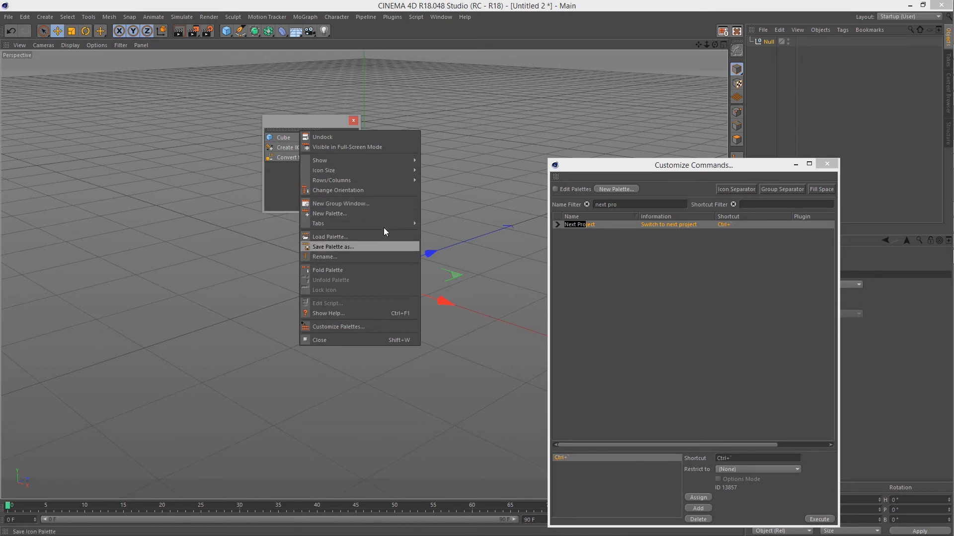
{"action": "mouse_move", "coordinate": [318, 224]}
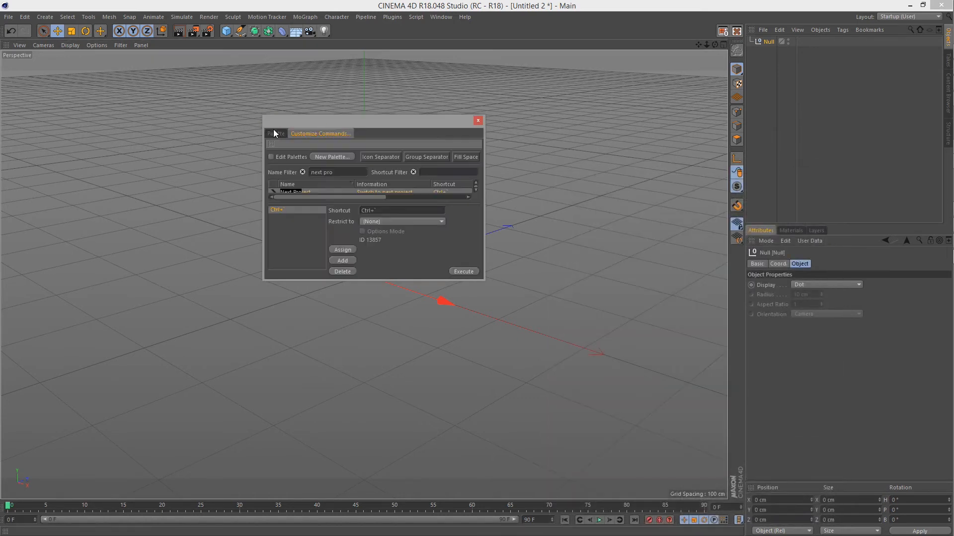
{"action": "left_click", "coordinate": [275, 134]}
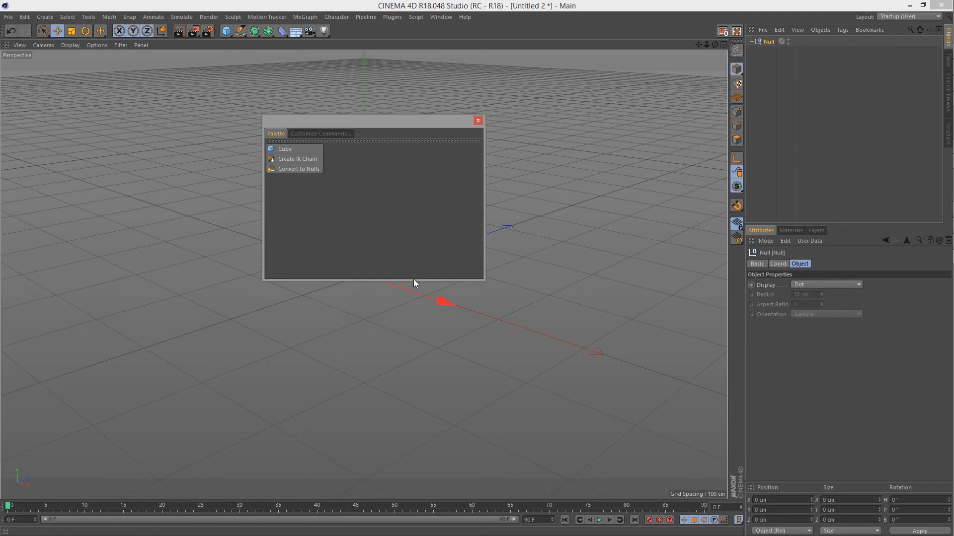
Step: Switch between the Customize Commands and Palette tabs, making the object list panel taller
{"action": "left_click", "coordinate": [320, 133]}
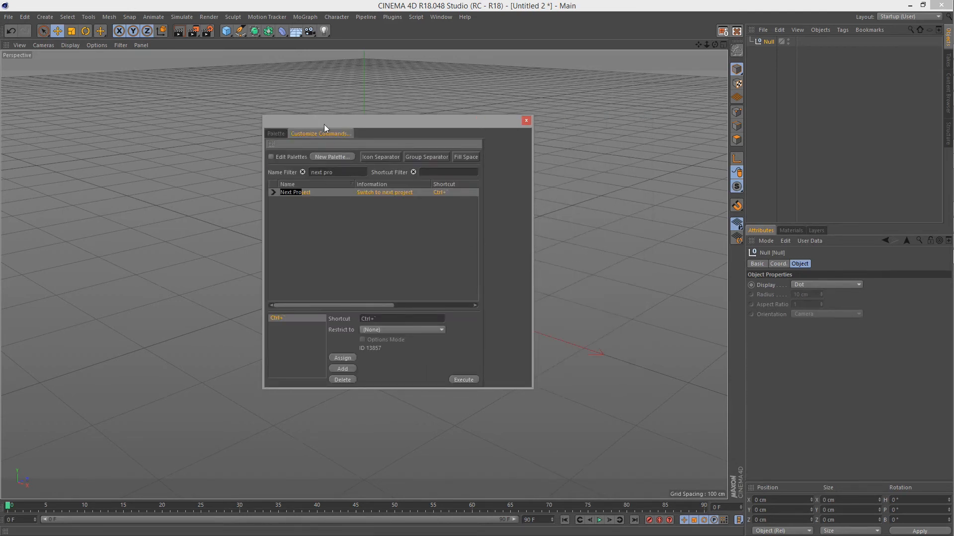
{"action": "mouse_move", "coordinate": [795, 251]}
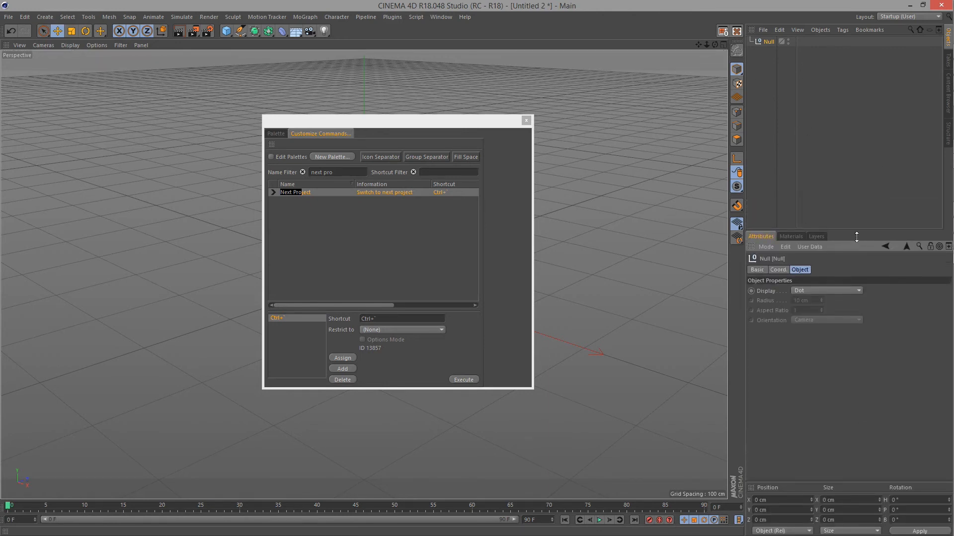
{"action": "left_click", "coordinate": [753, 292]}
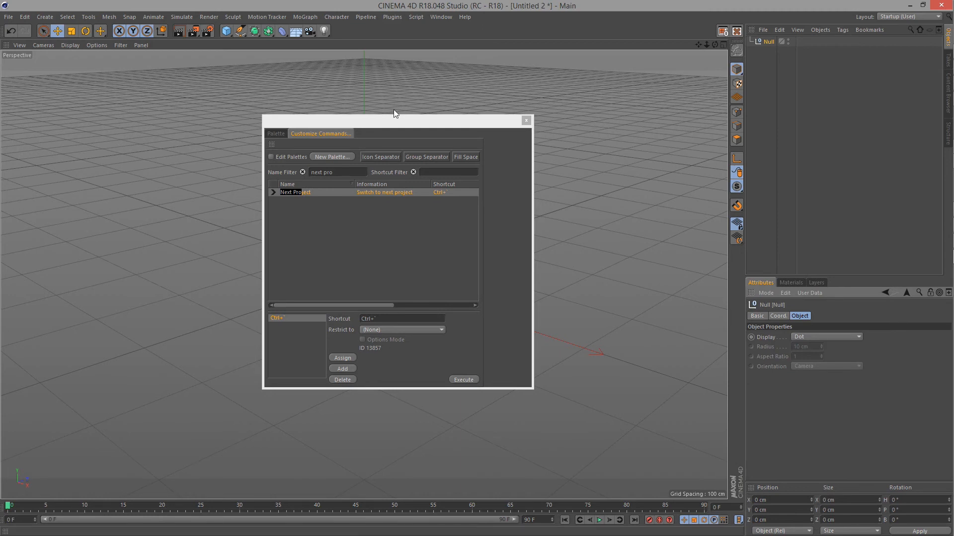
{"action": "left_click", "coordinate": [276, 133]}
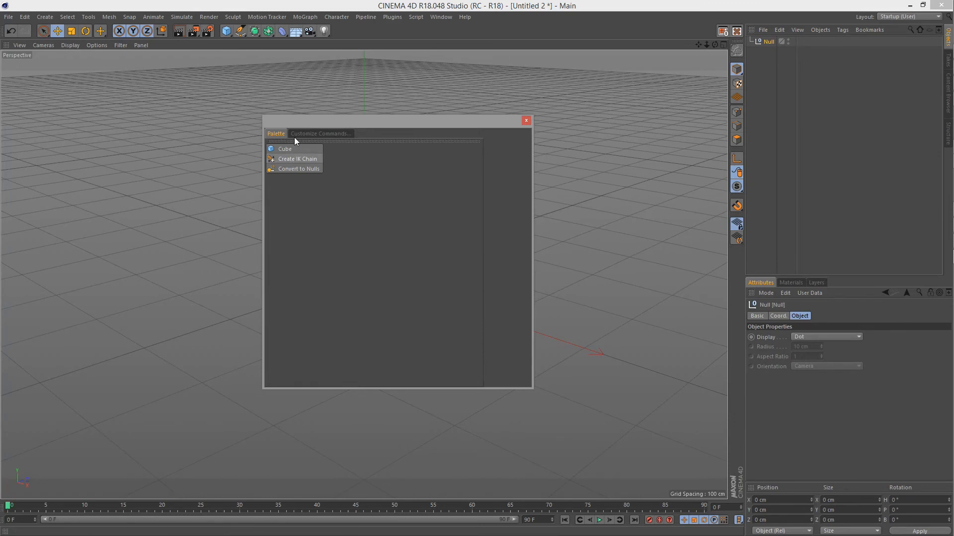
Step: Lay the palette out horizontally, fold it, and choose Create IK Chain as its visible command
{"action": "left_click", "coordinate": [321, 133]}
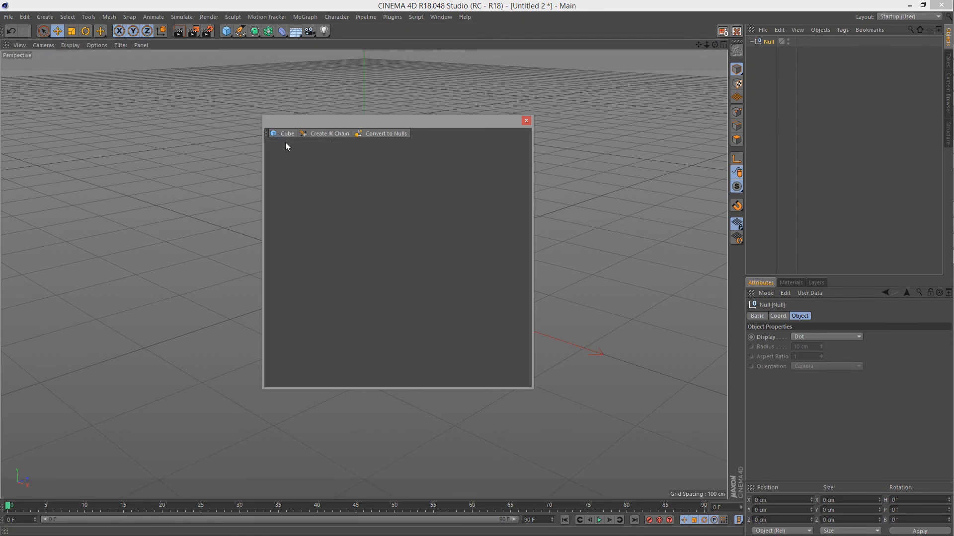
{"action": "right_click", "coordinate": [274, 133]}
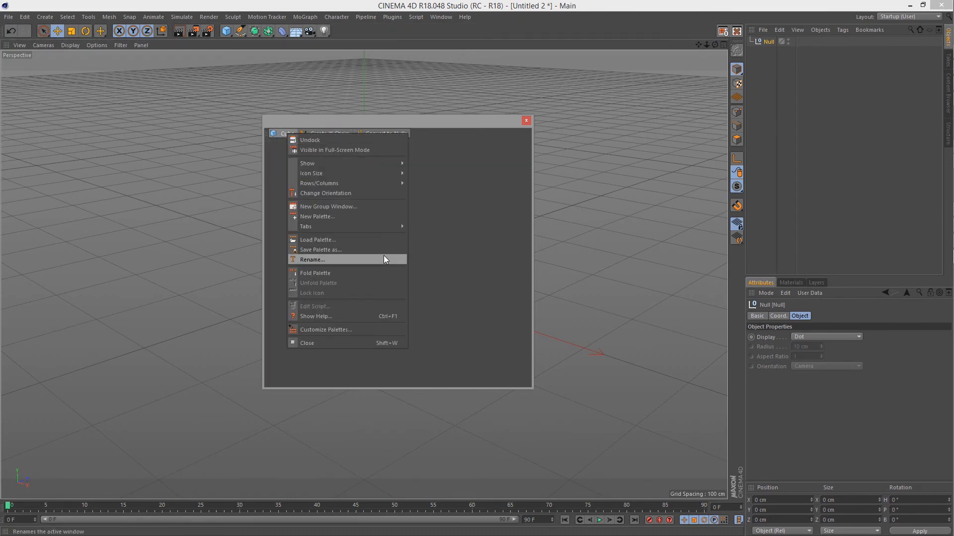
{"action": "left_click", "coordinate": [312, 259]}
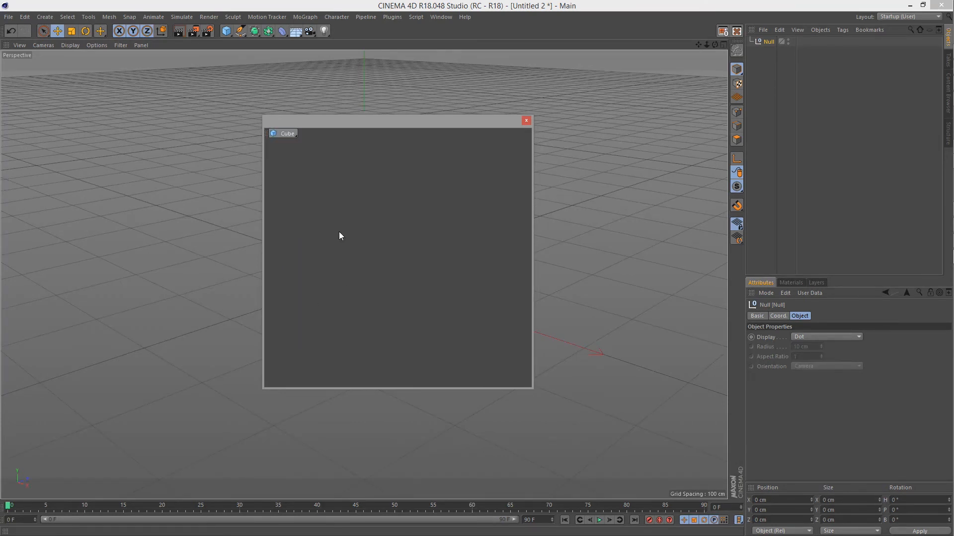
{"action": "left_click", "coordinate": [283, 133]}
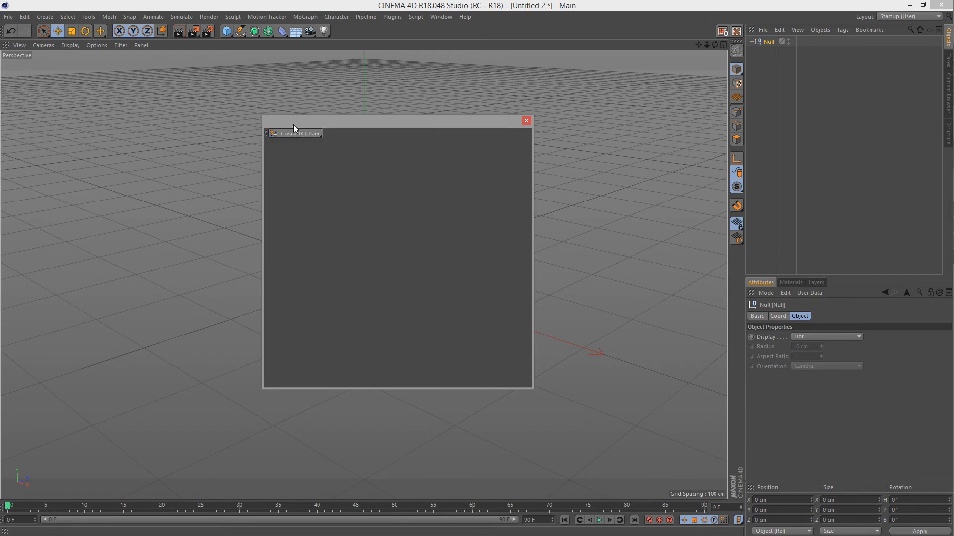
{"action": "left_click", "coordinate": [255, 31]}
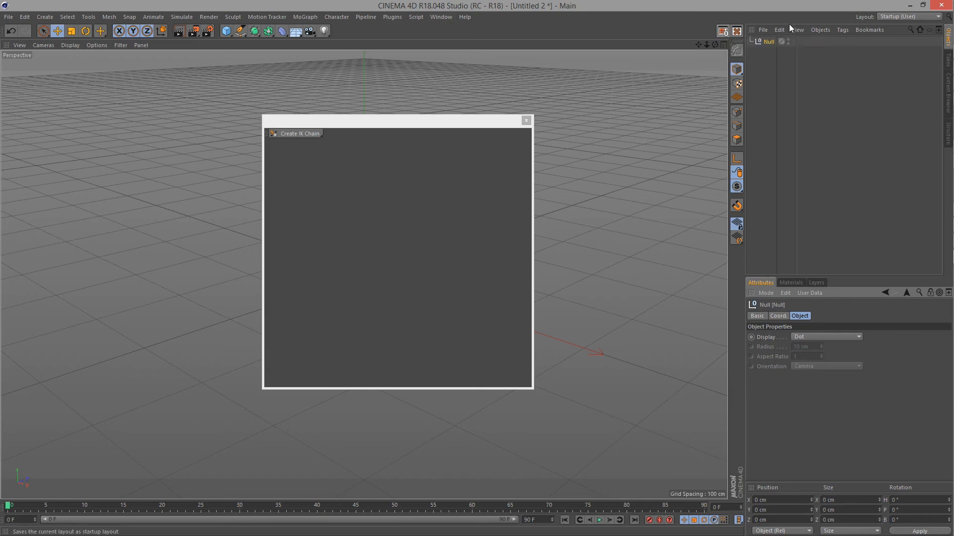
Step: Choose Model from the Layout dropdown and browse the Window > Customization options
{"action": "left_click", "coordinate": [909, 17]}
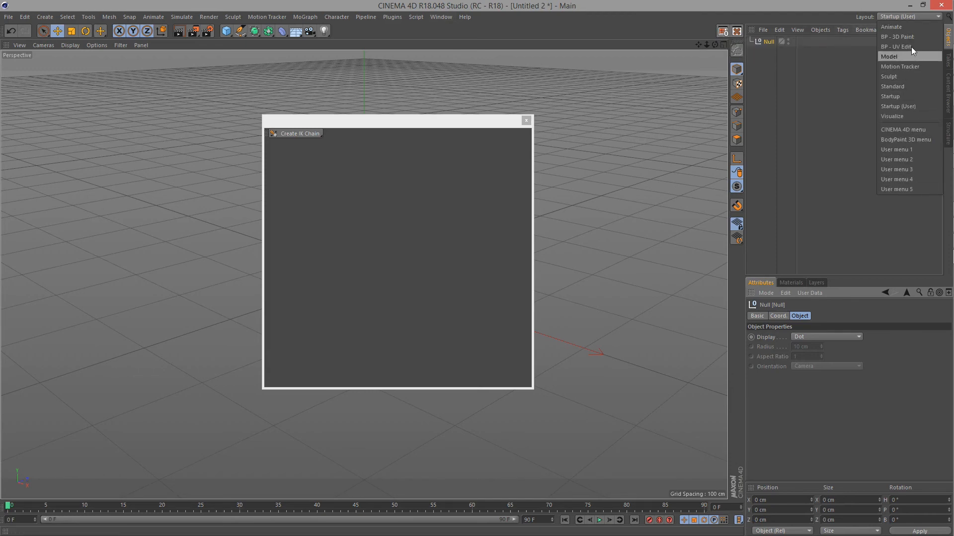
{"action": "left_click", "coordinate": [889, 57]}
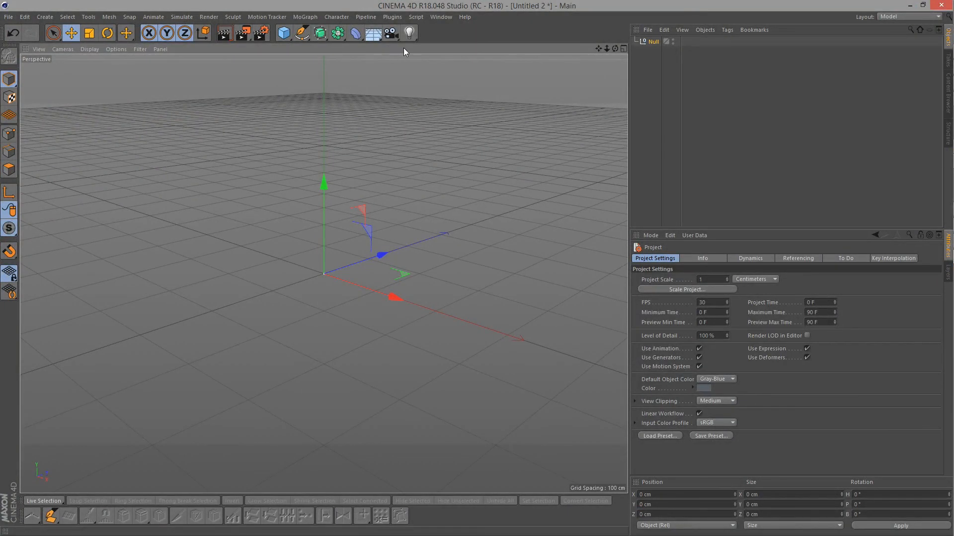
{"action": "left_click", "coordinate": [441, 16]}
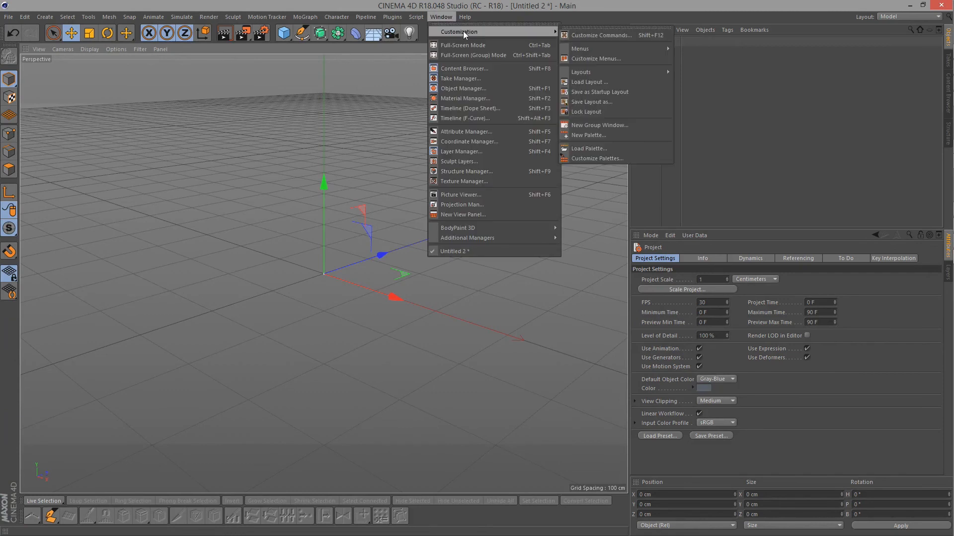
{"action": "mouse_move", "coordinate": [591, 101]}
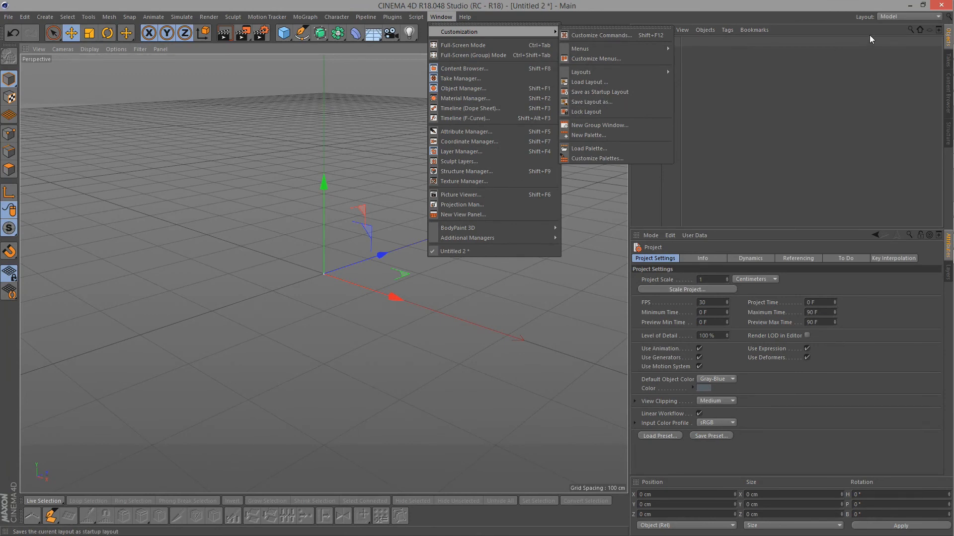
{"action": "mouse_move", "coordinate": [695, 12]}
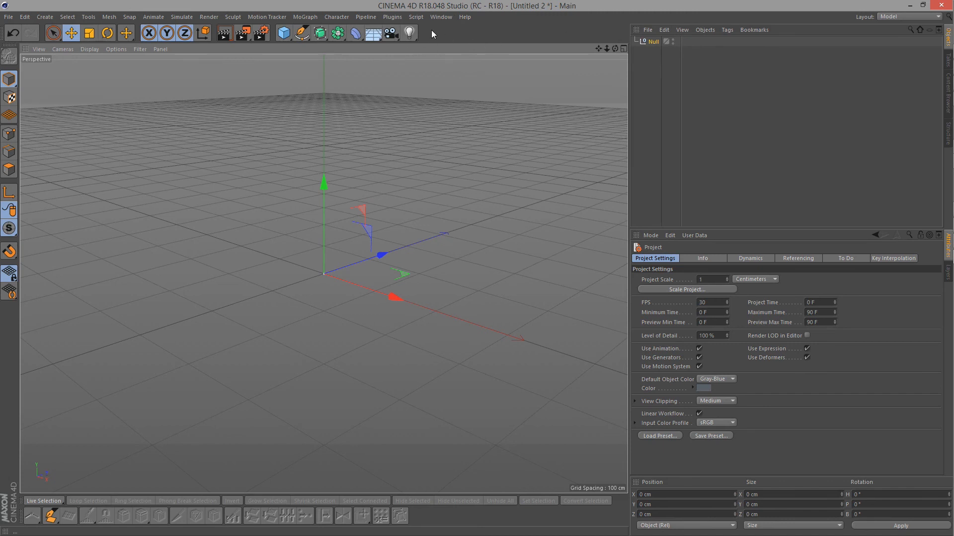
{"action": "mouse_move", "coordinate": [517, 39]}
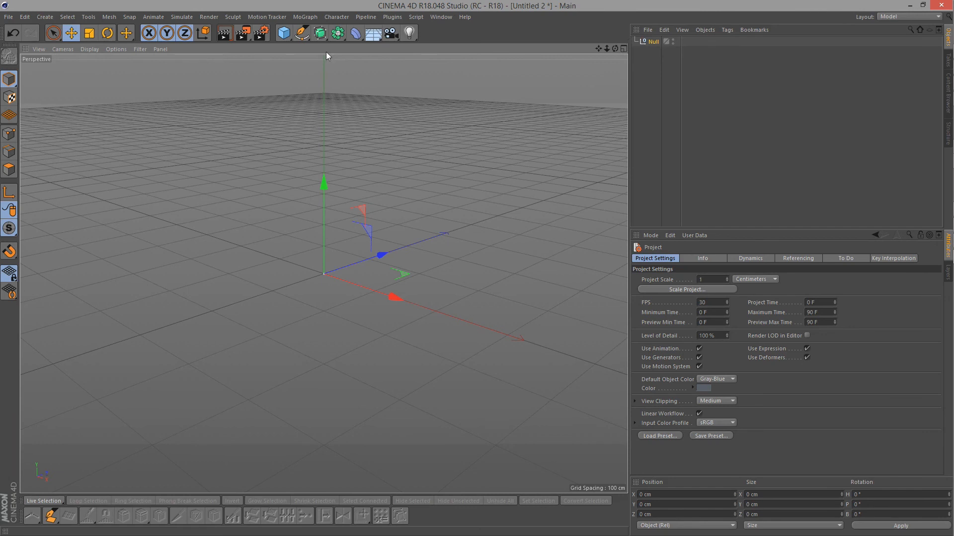
{"action": "left_click", "coordinate": [909, 17]}
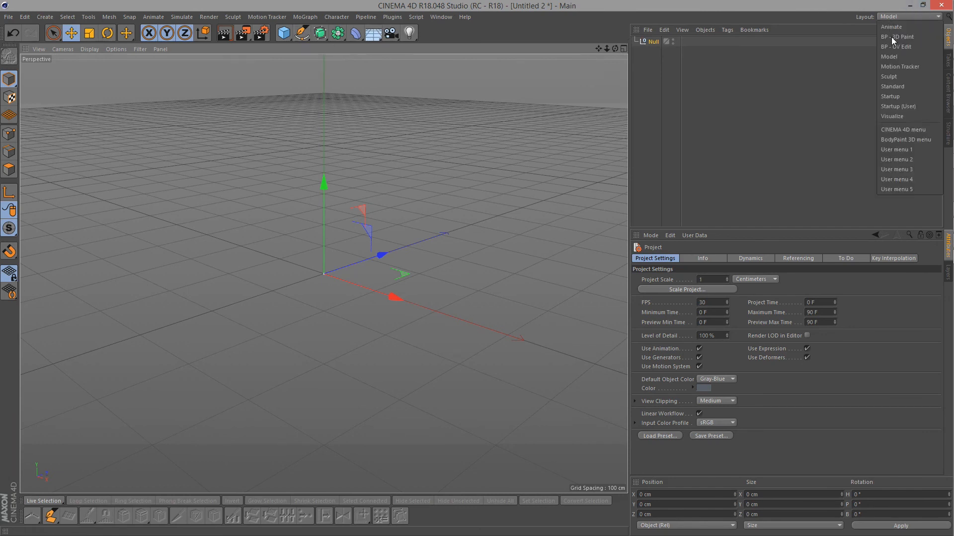
Step: Choose Startup (User) from the Layout dropdown to restore the modified layout
{"action": "left_click", "coordinate": [898, 106]}
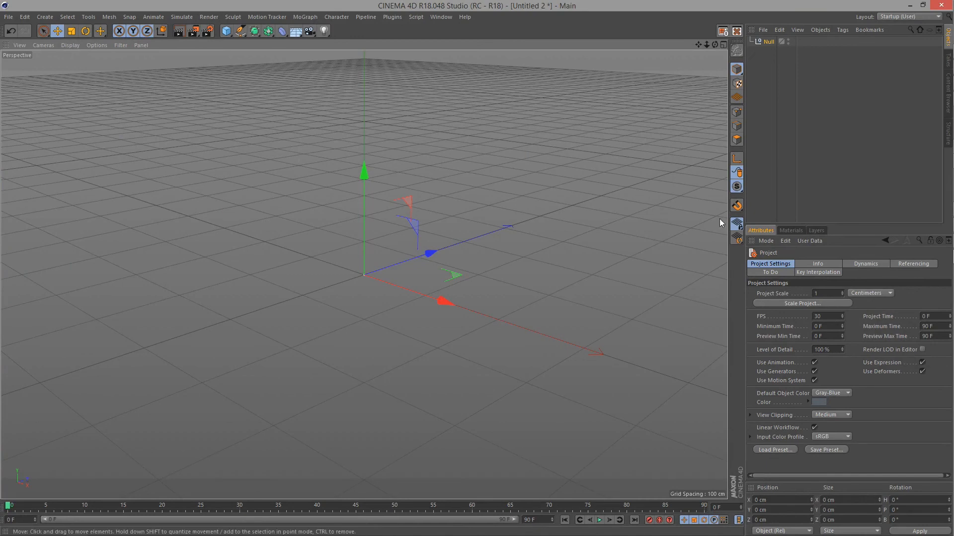
{"action": "mouse_move", "coordinate": [592, 32]}
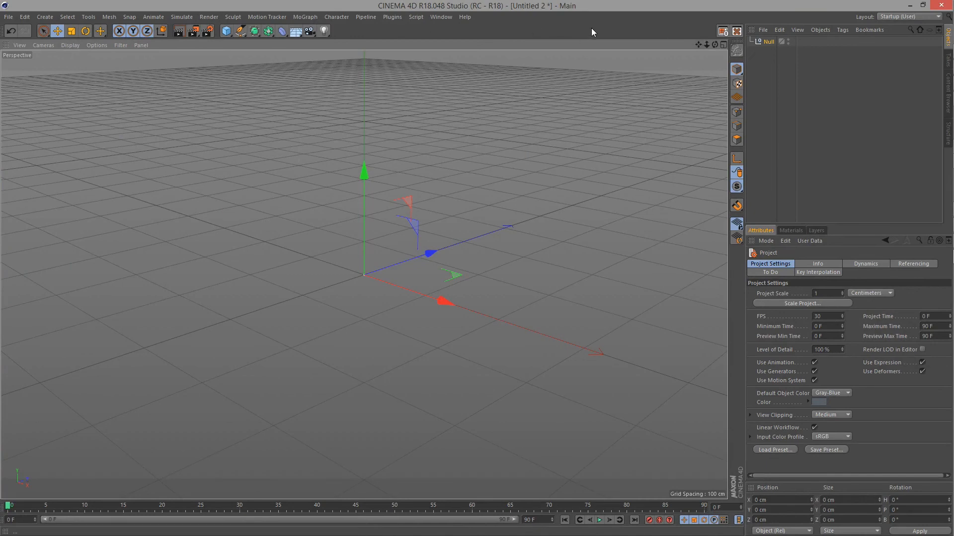
{"action": "mouse_move", "coordinate": [550, 31]}
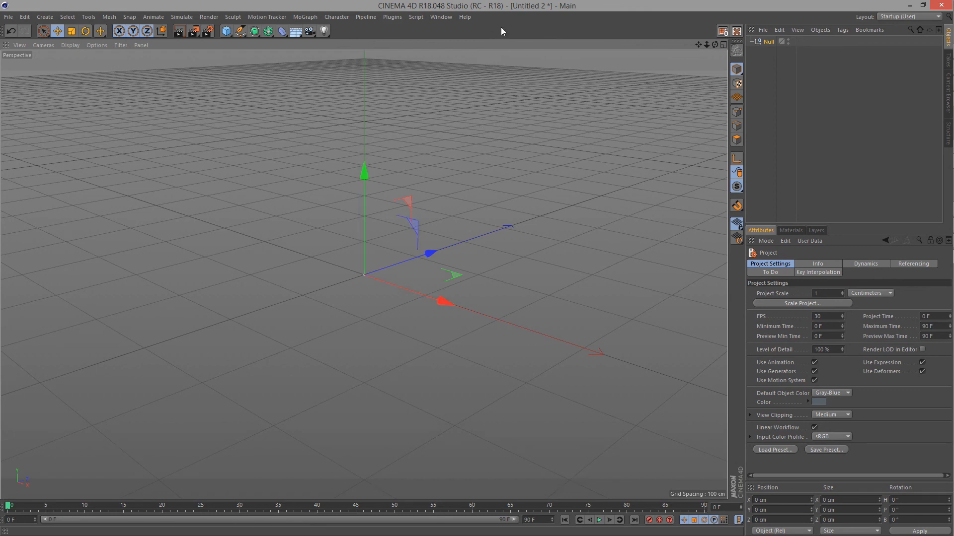
Step: Reopen Customize Palettes from the main toolbar and add a Fill Space separator among its icons
{"action": "right_click", "coordinate": [502, 31]}
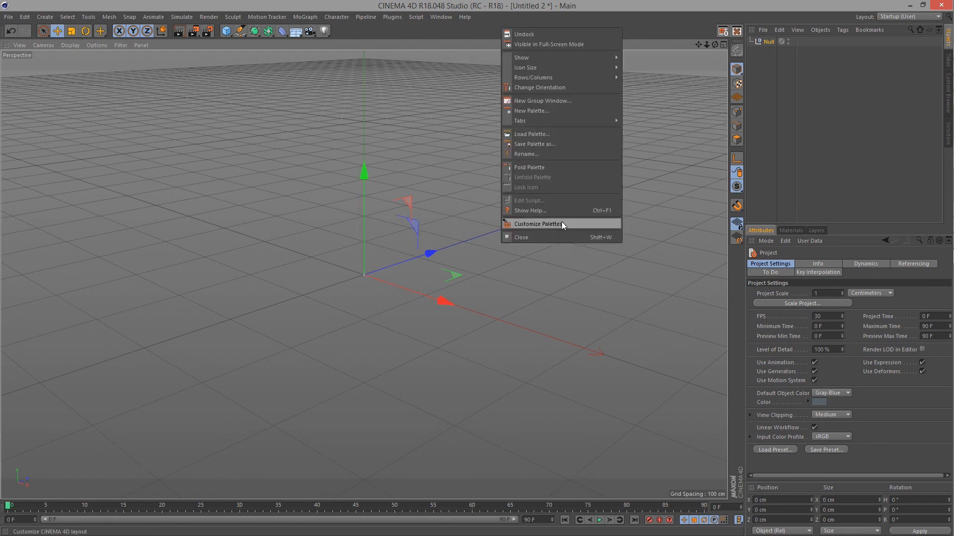
{"action": "left_click", "coordinate": [537, 224]}
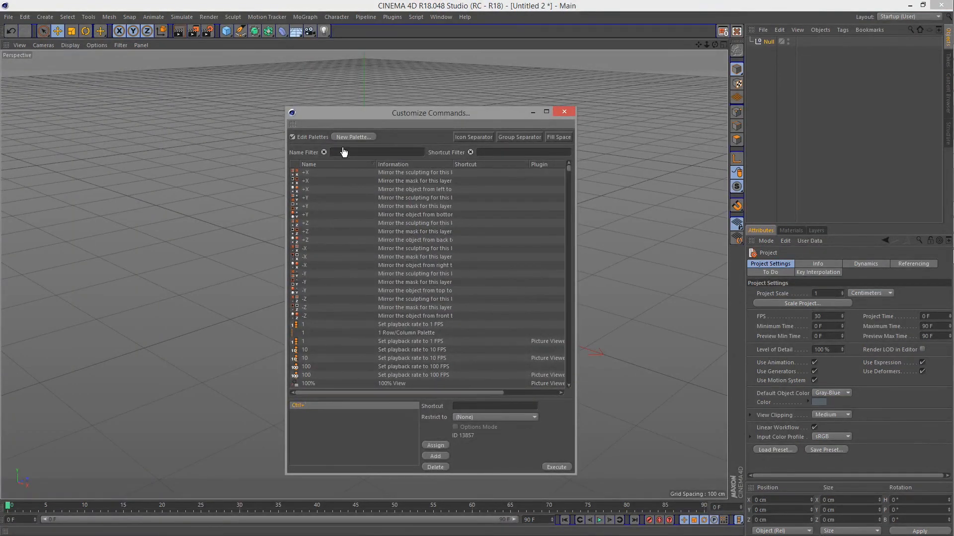
{"action": "mouse_move", "coordinate": [479, 140]}
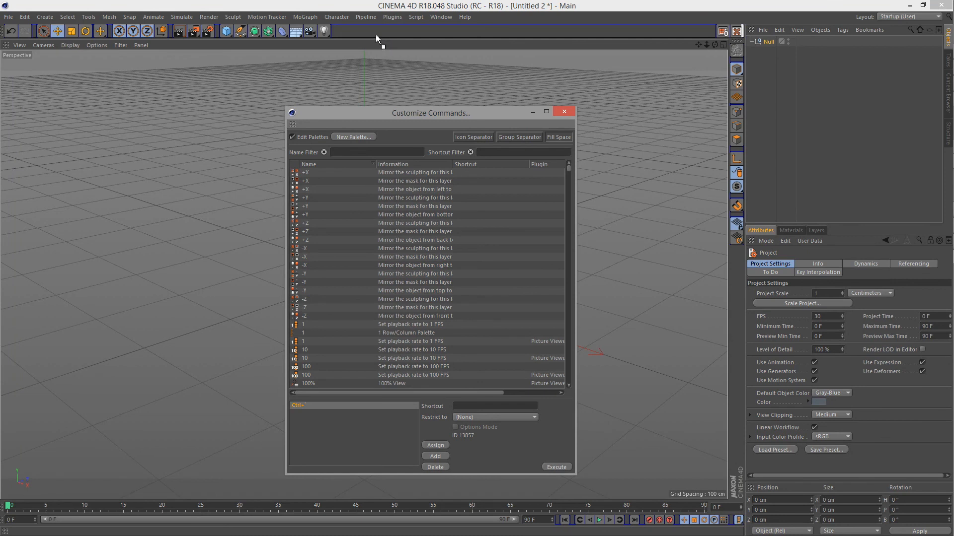
{"action": "mouse_move", "coordinate": [343, 280]}
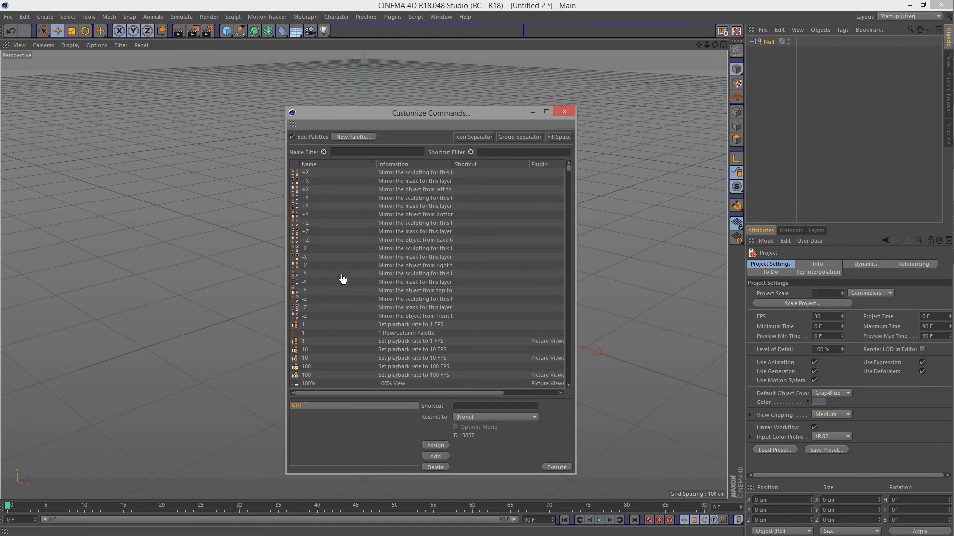
{"action": "left_click", "coordinate": [414, 266]}
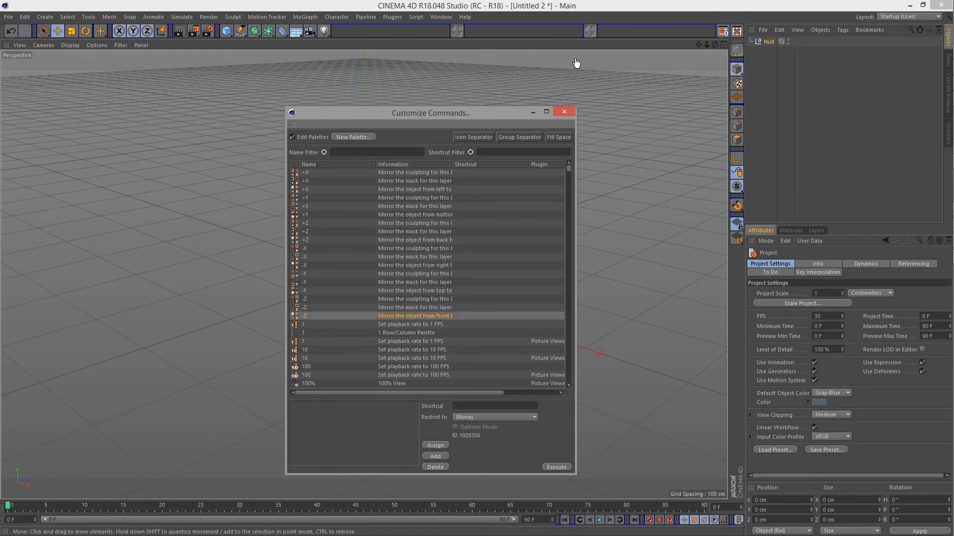
{"action": "mouse_move", "coordinate": [667, 156]}
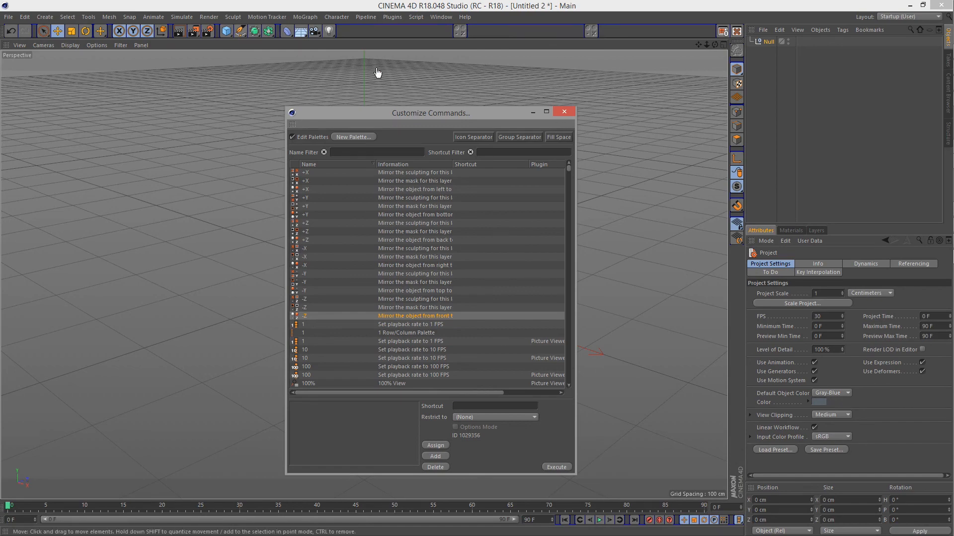
{"action": "mouse_move", "coordinate": [733, 153]}
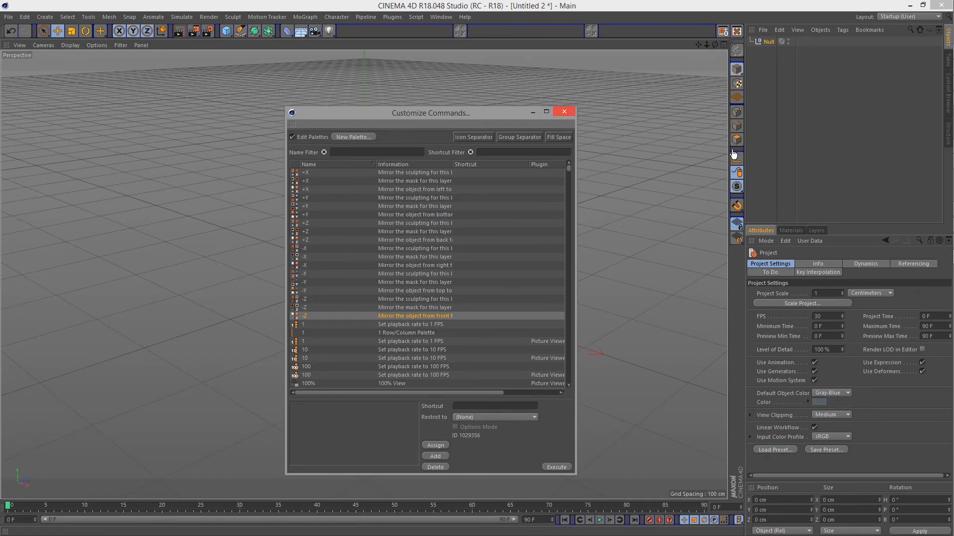